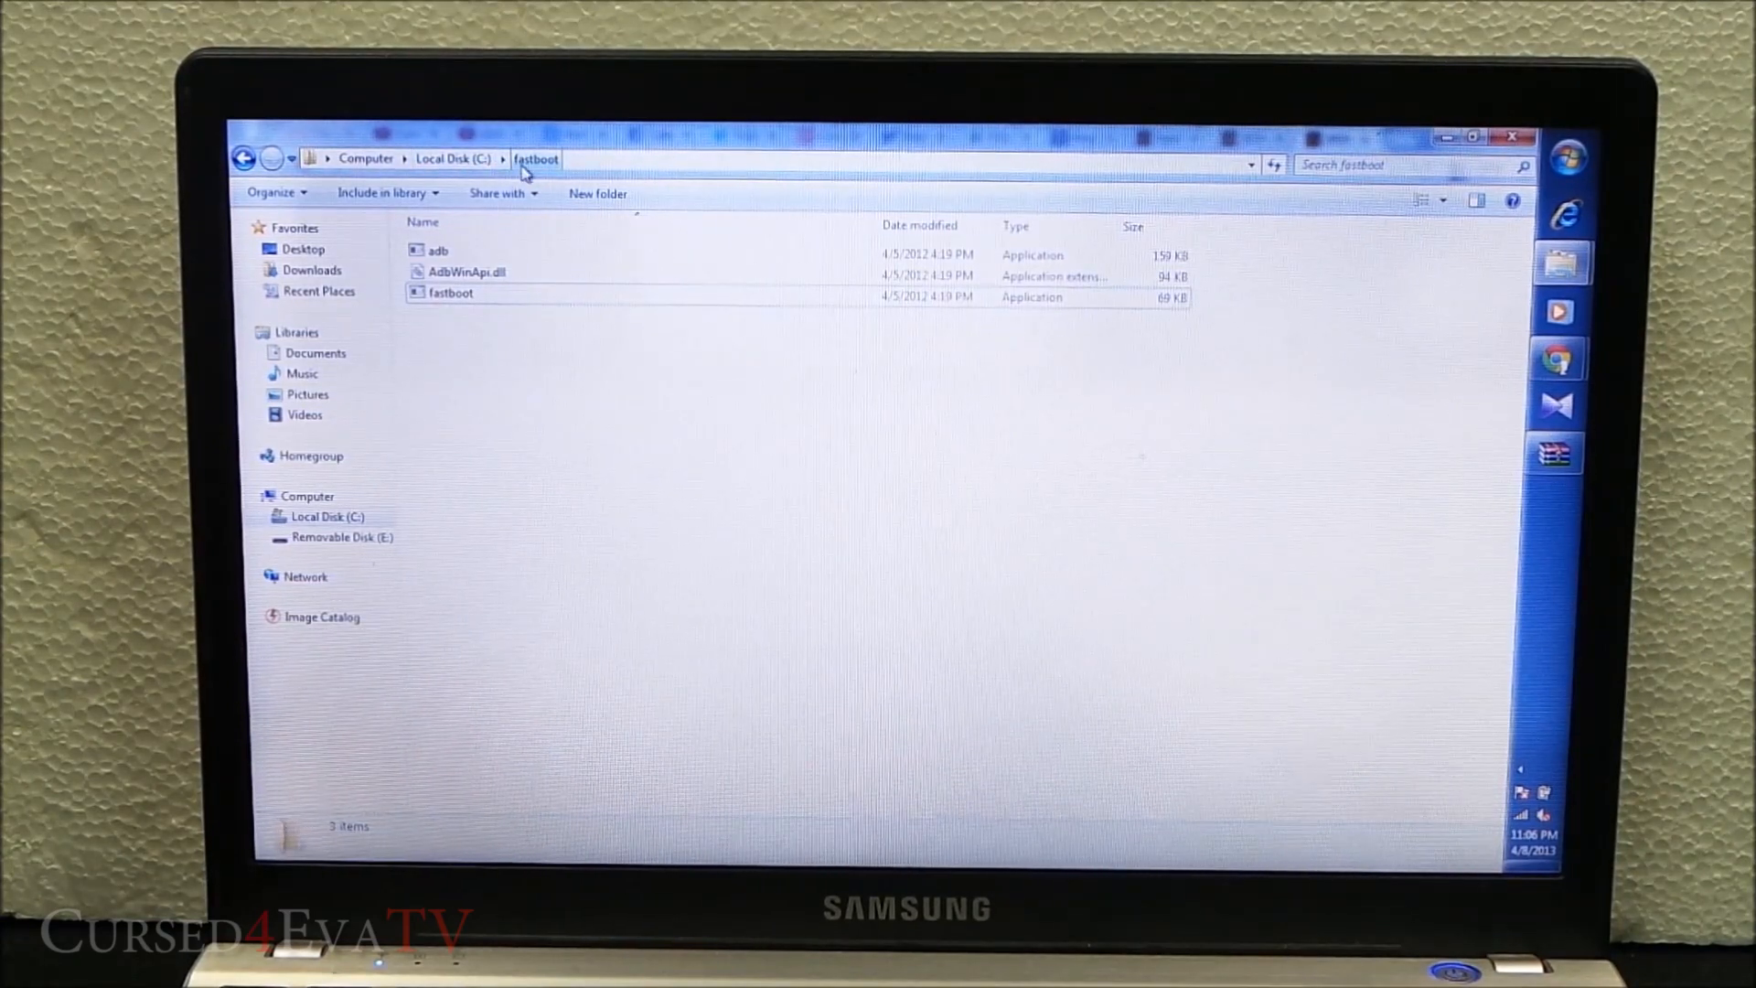
Select all three fastboot folder files, then read the NOS M7 v1.0.6 thread in Chrome
{"action": "left_click", "coordinate": [450, 293]}
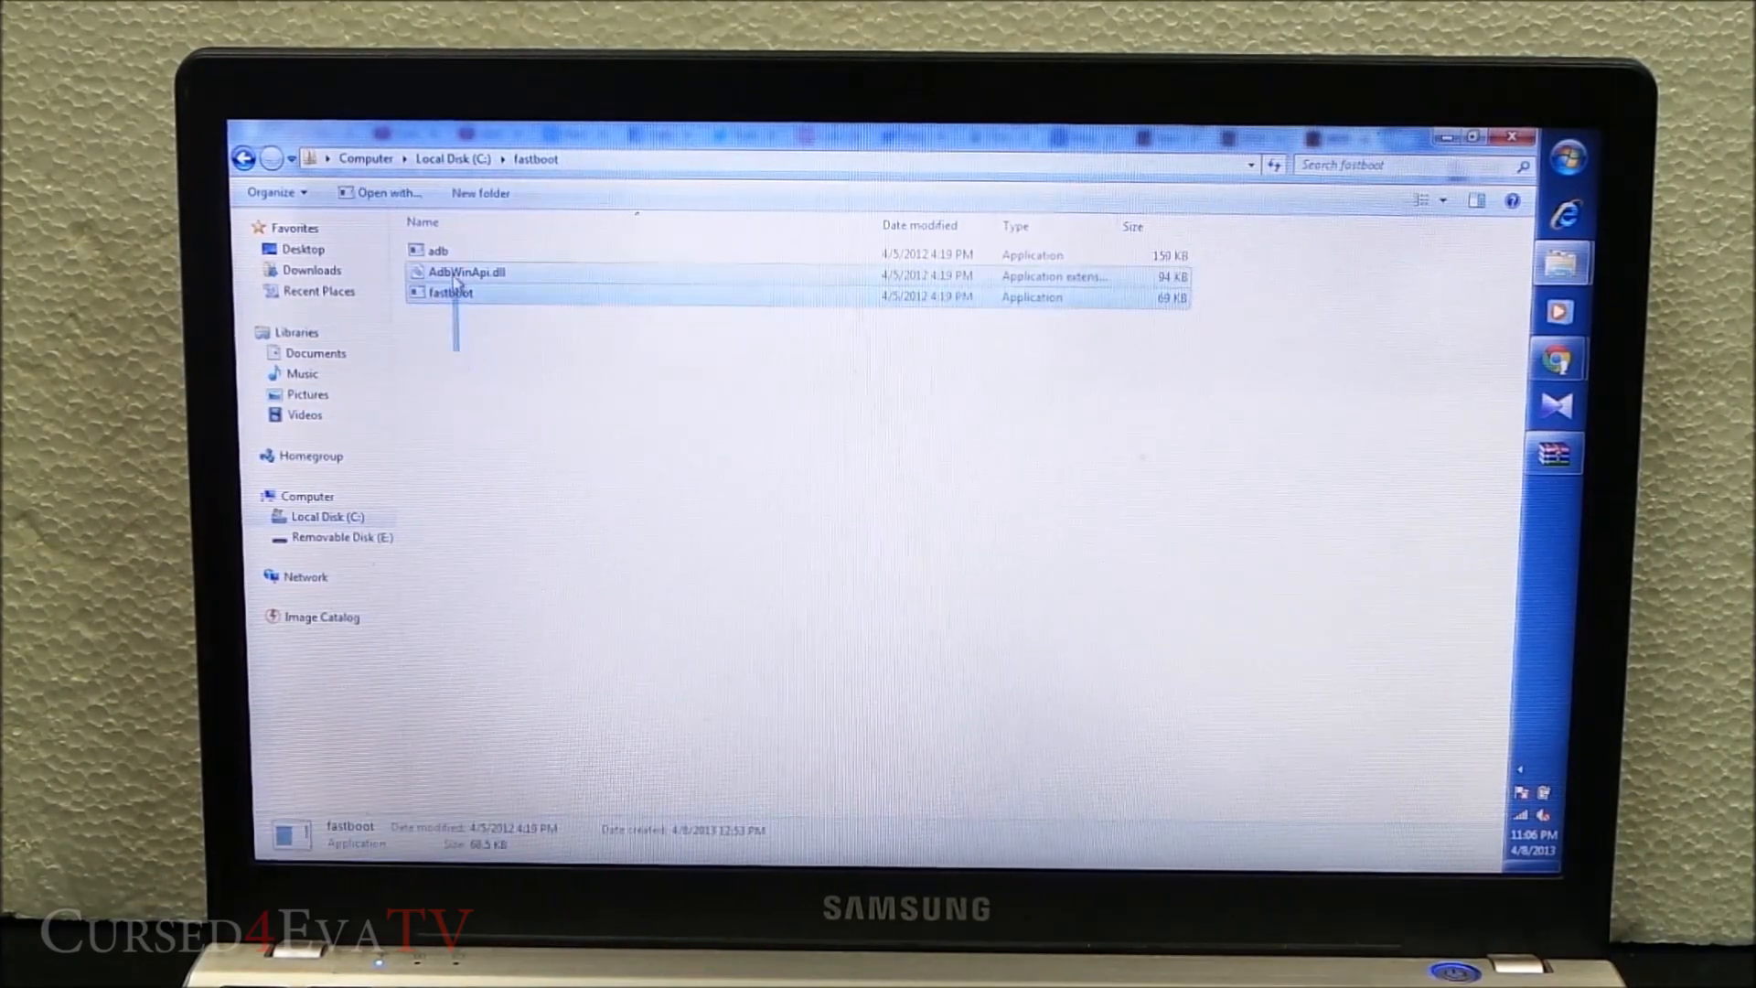
{"action": "key", "text": "ctrl+a"}
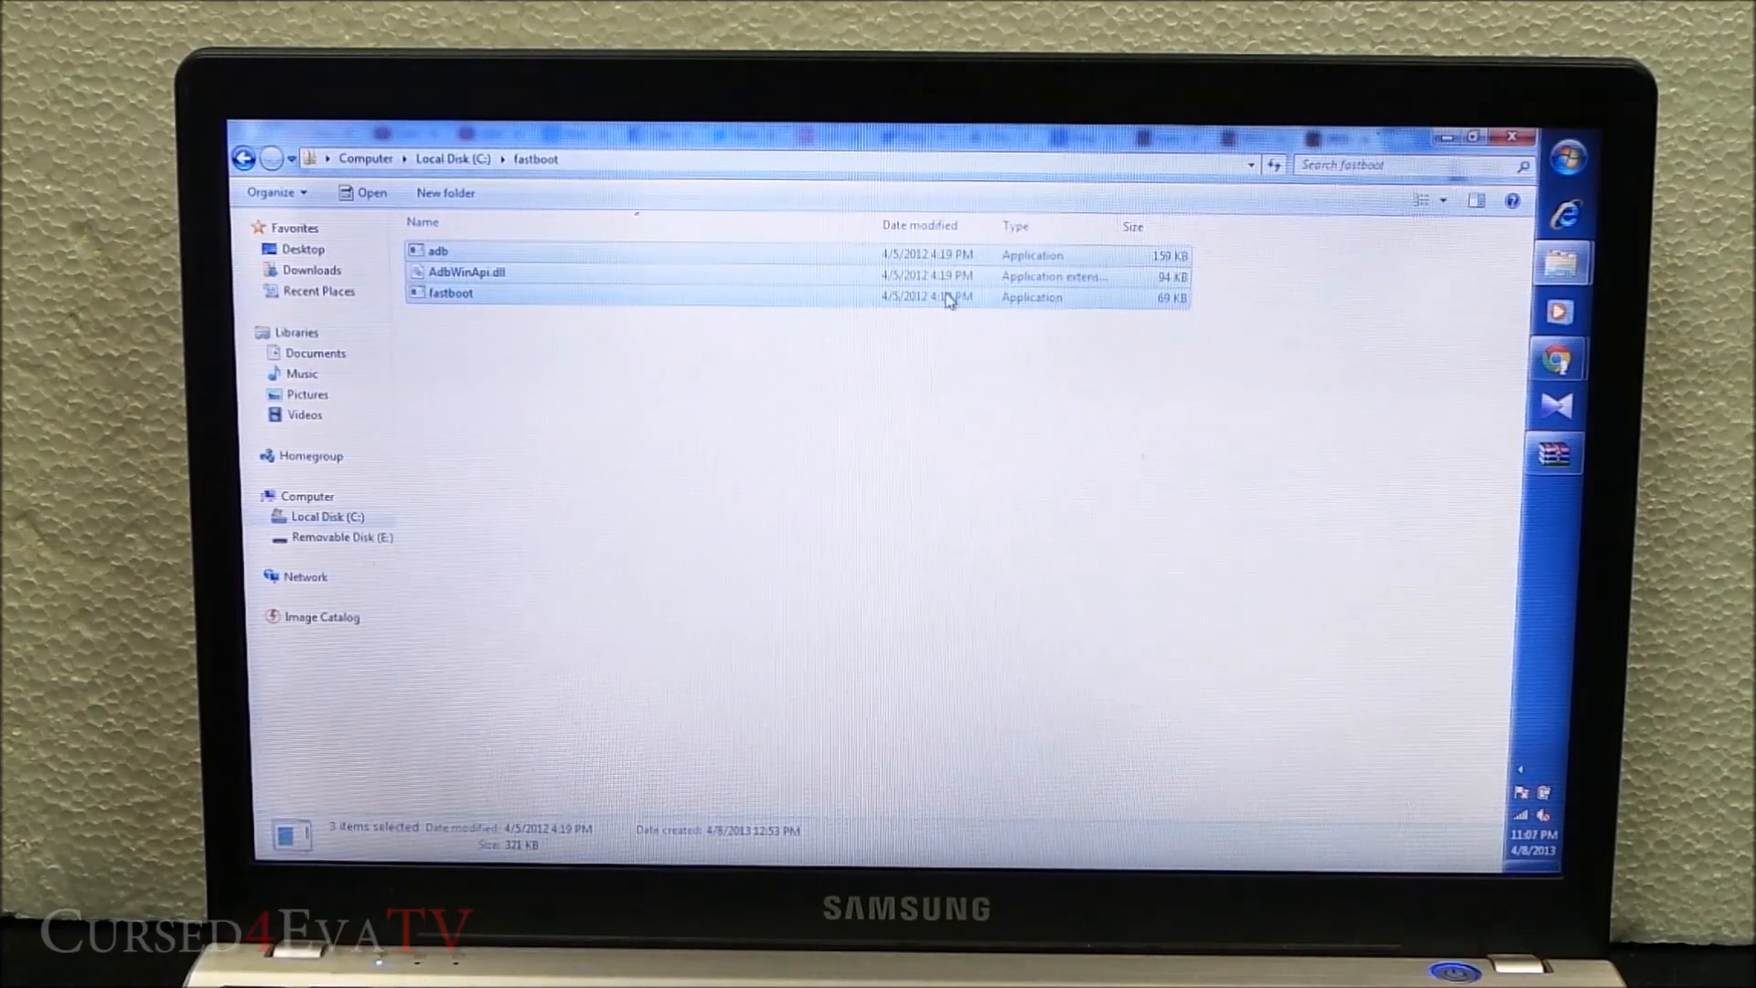
{"action": "mouse_move", "coordinate": [1557, 359]}
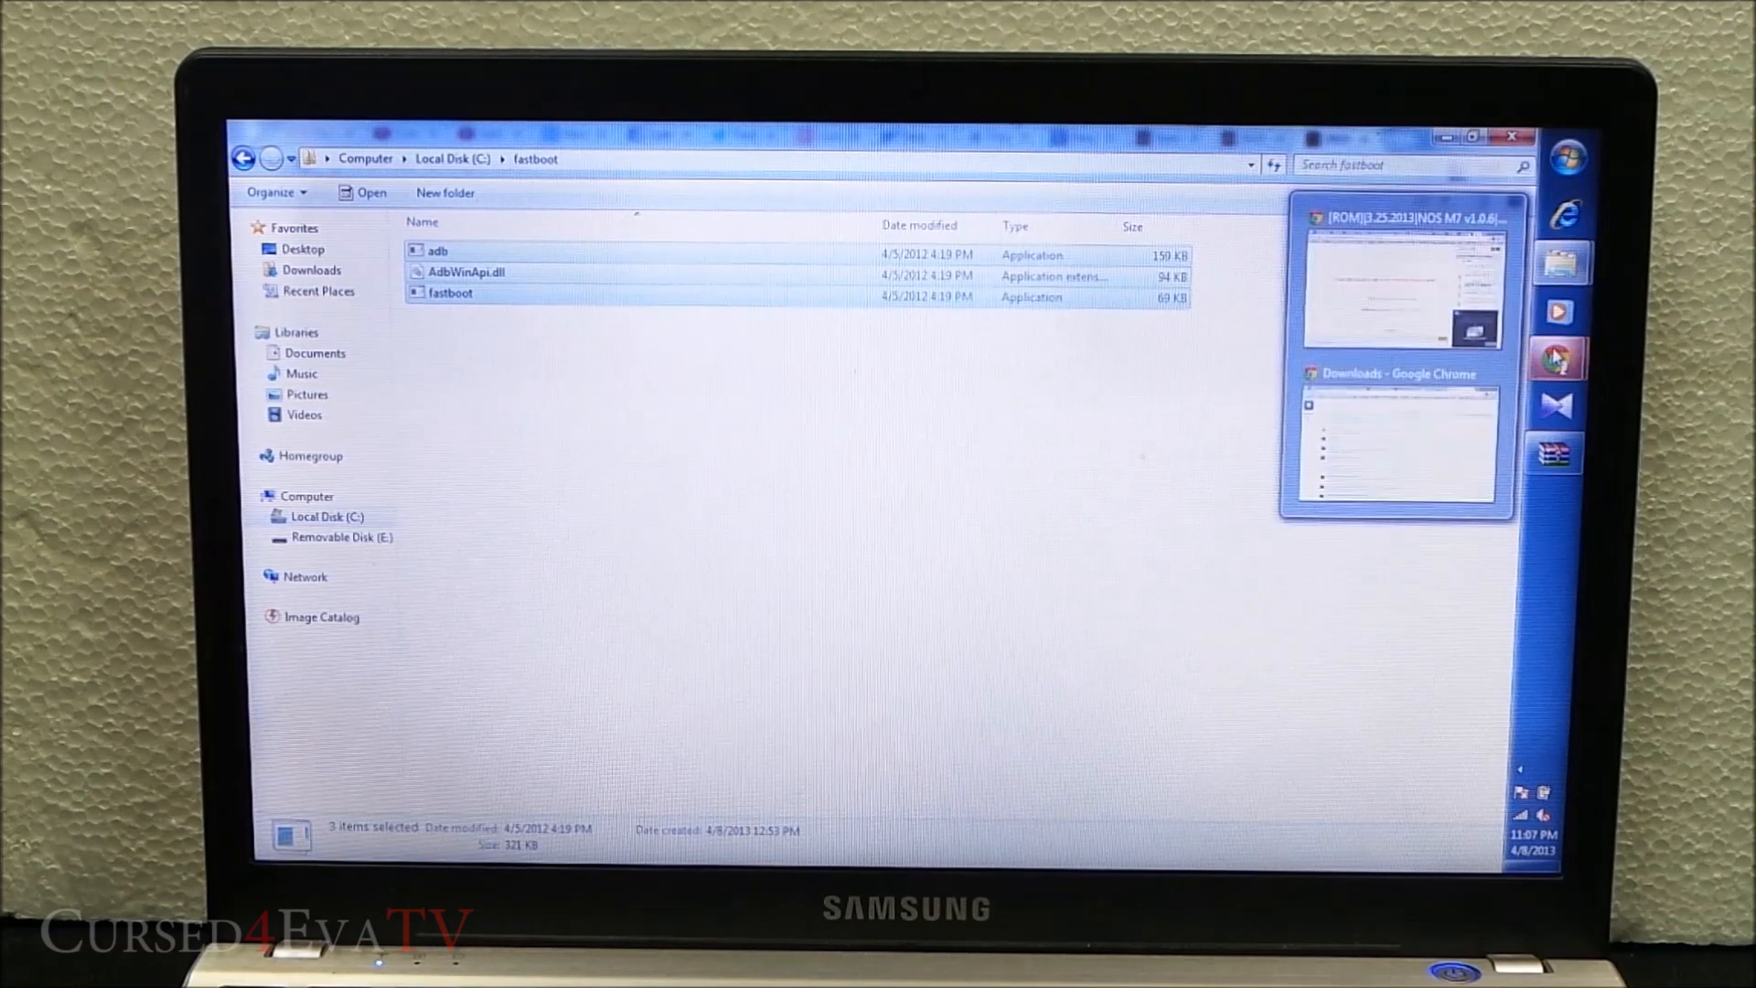
{"action": "left_click", "coordinate": [1555, 359]}
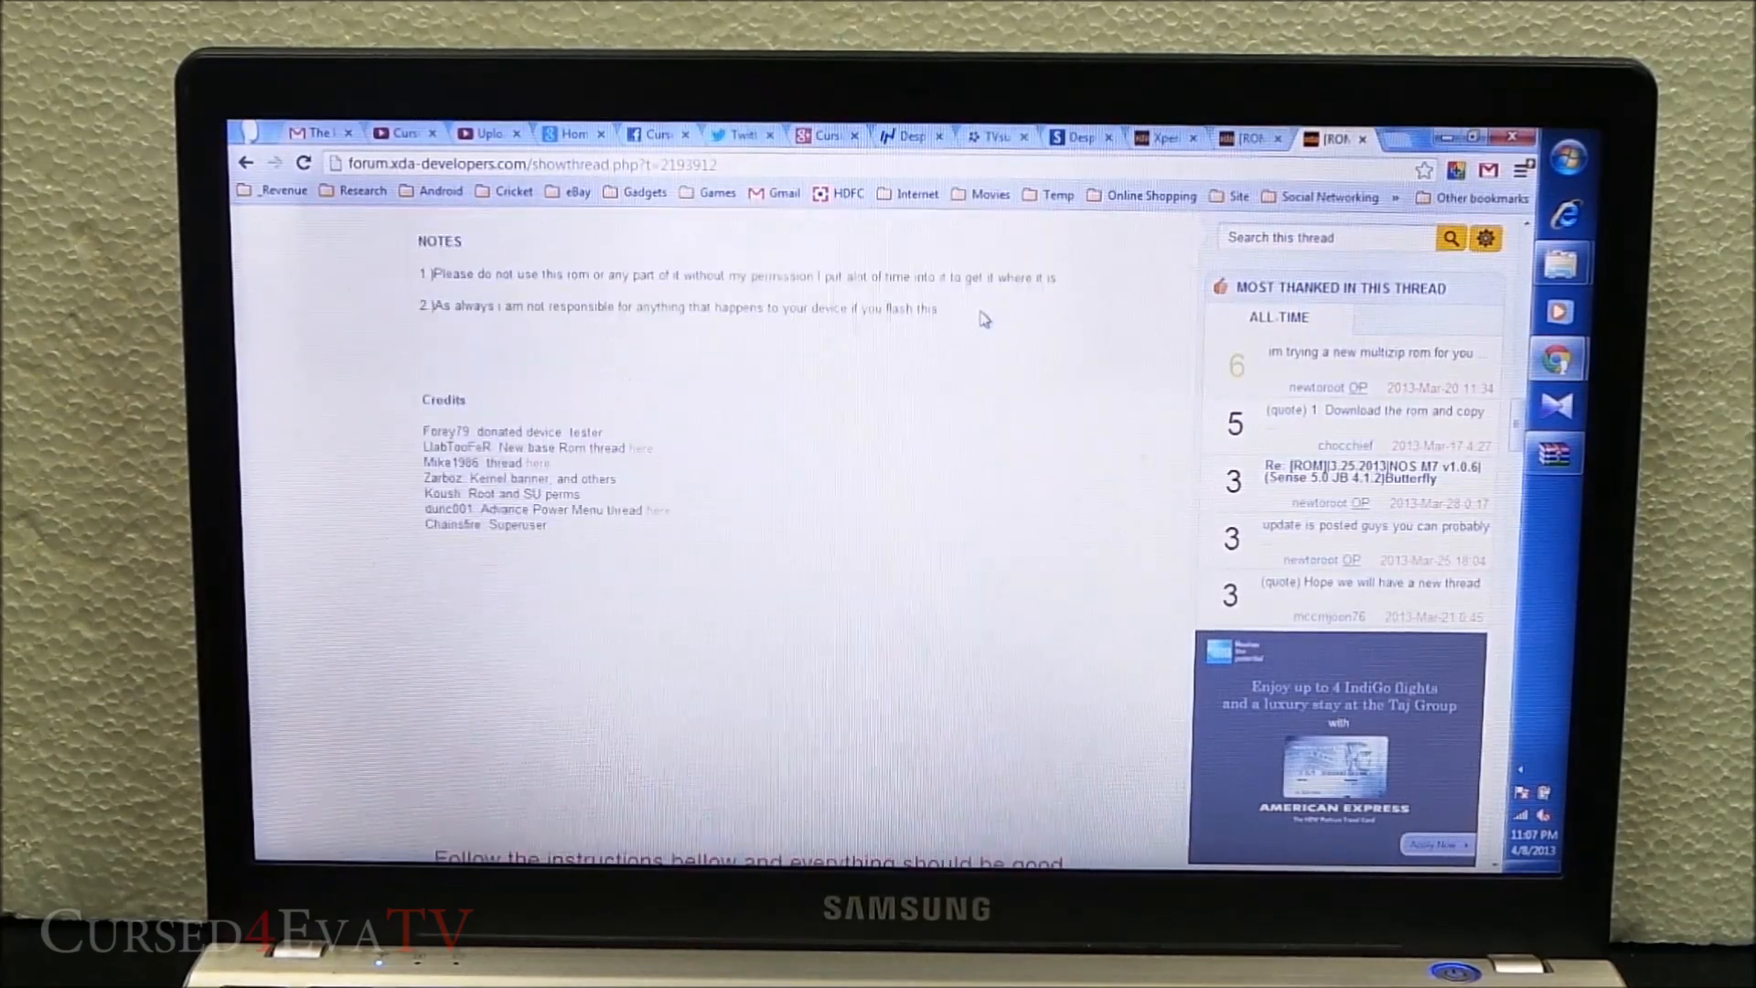
{"action": "scroll", "scroll_direction": "down", "scroll_amount": 3}
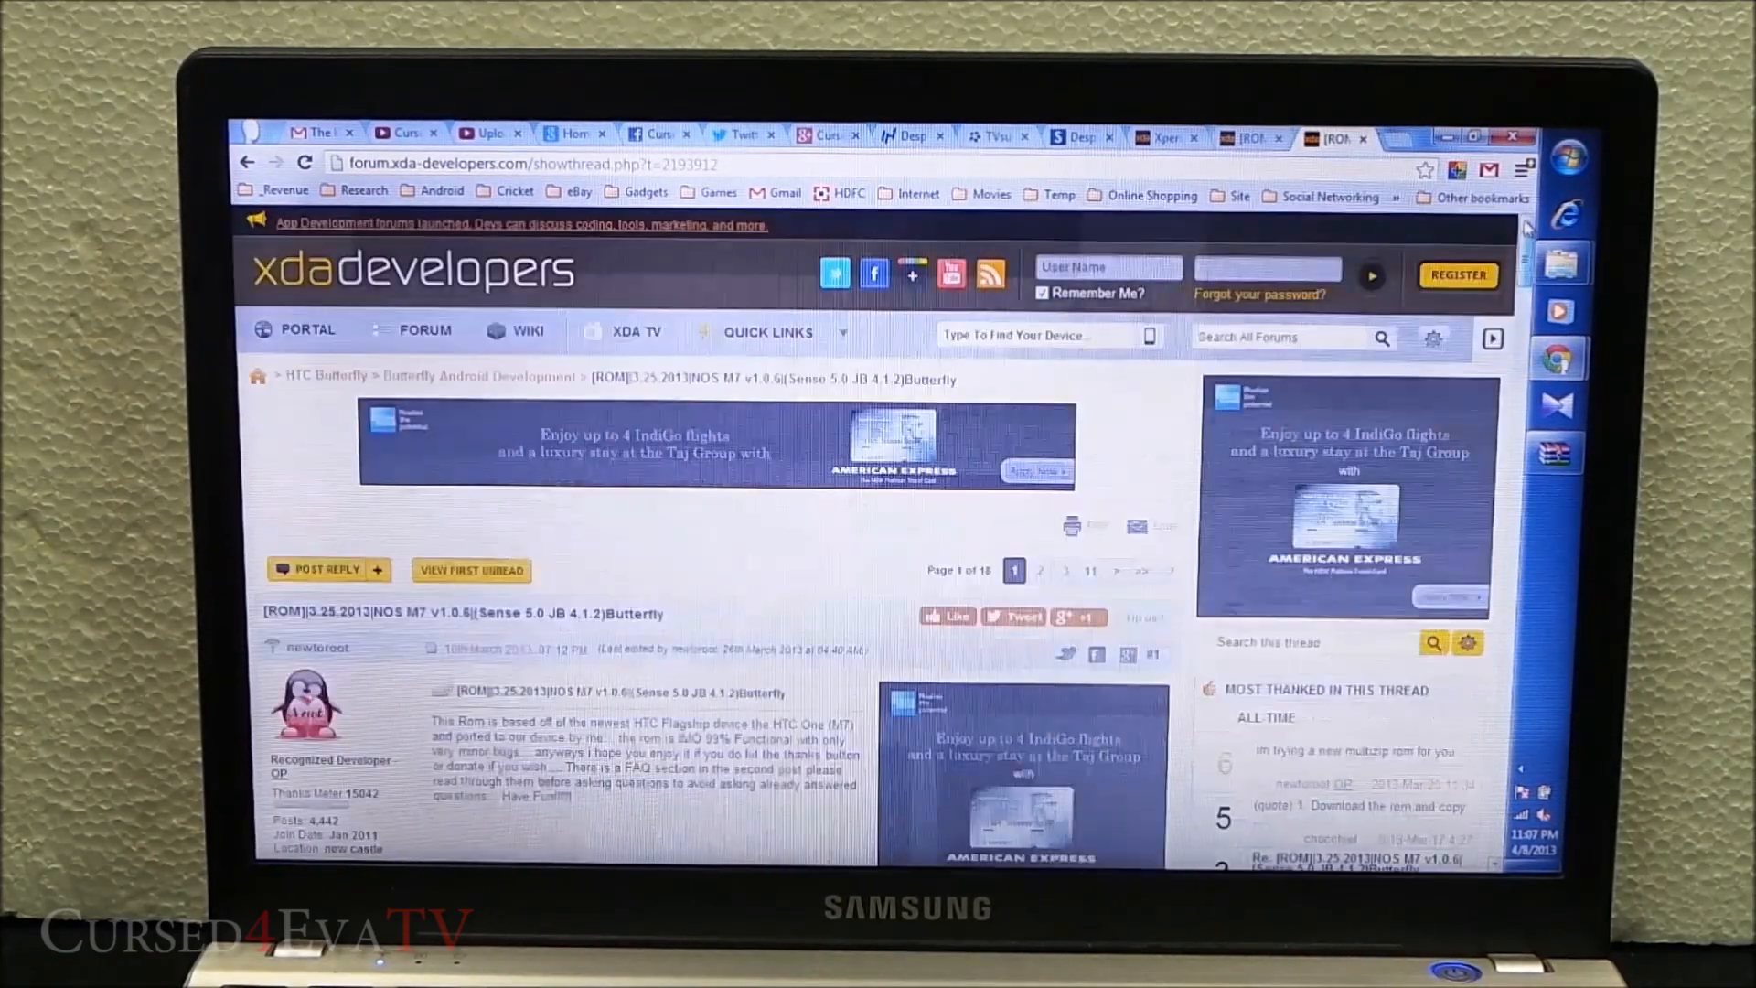
{"action": "scroll", "scroll_direction": "down", "scroll_amount": 3}
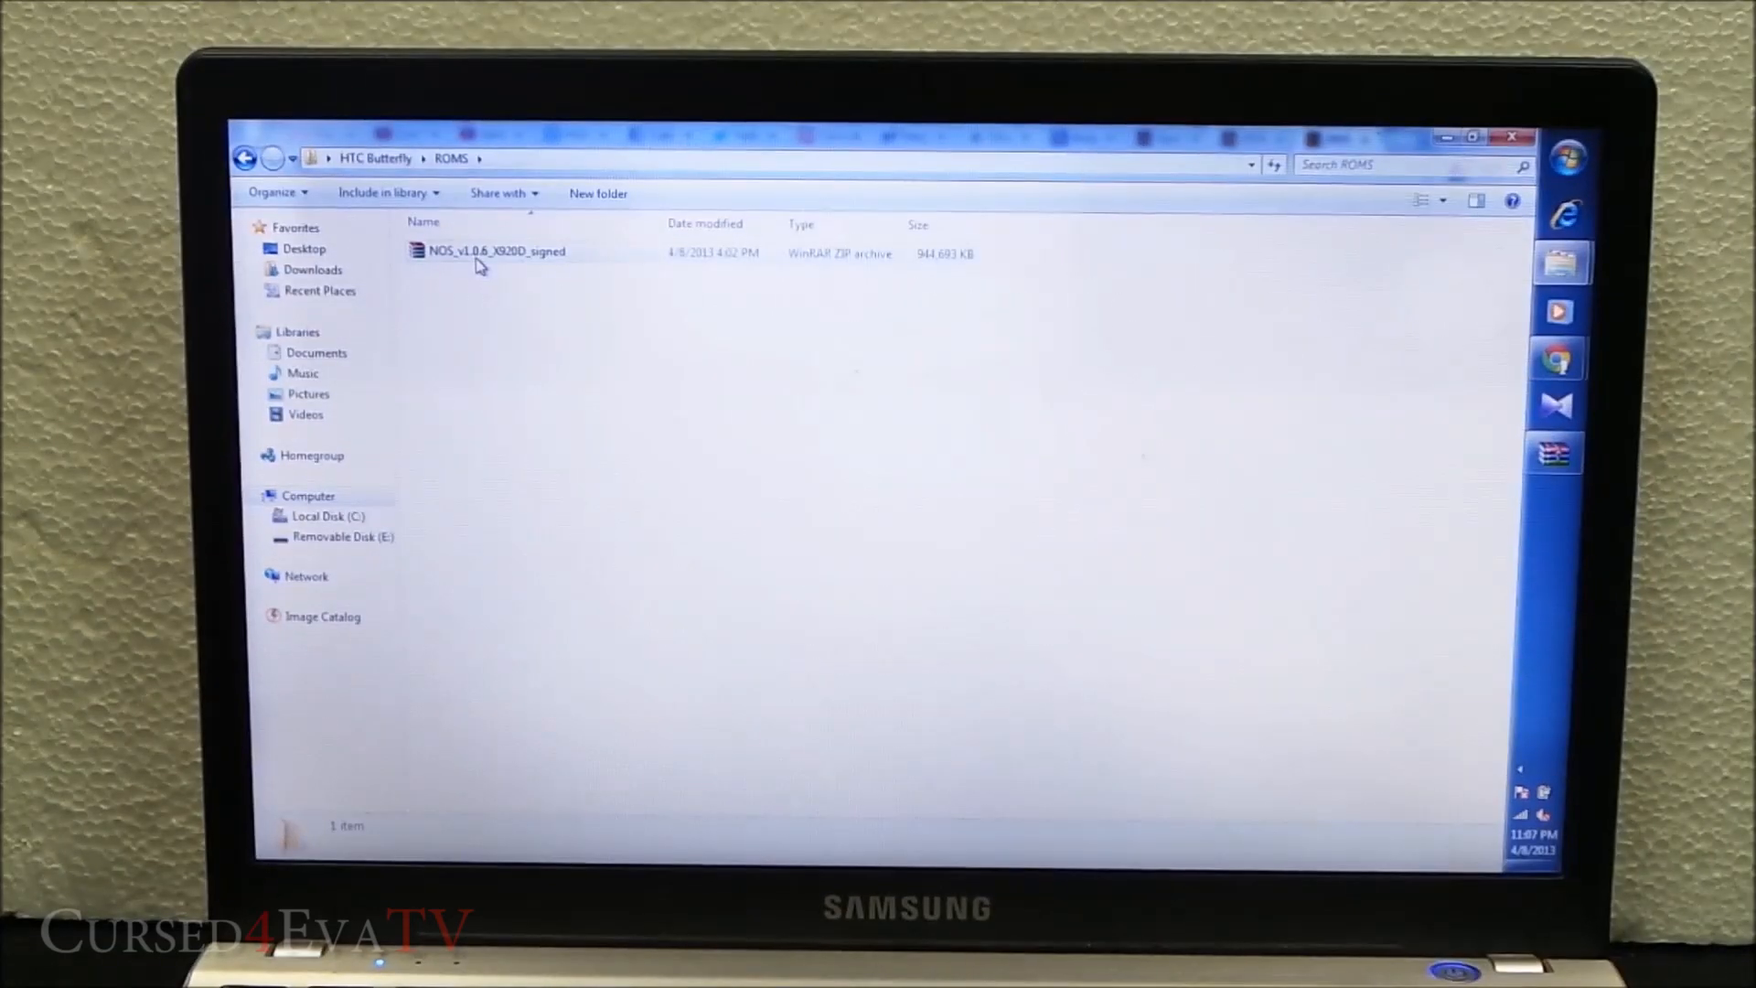
{"action": "left_click", "coordinate": [493, 250]}
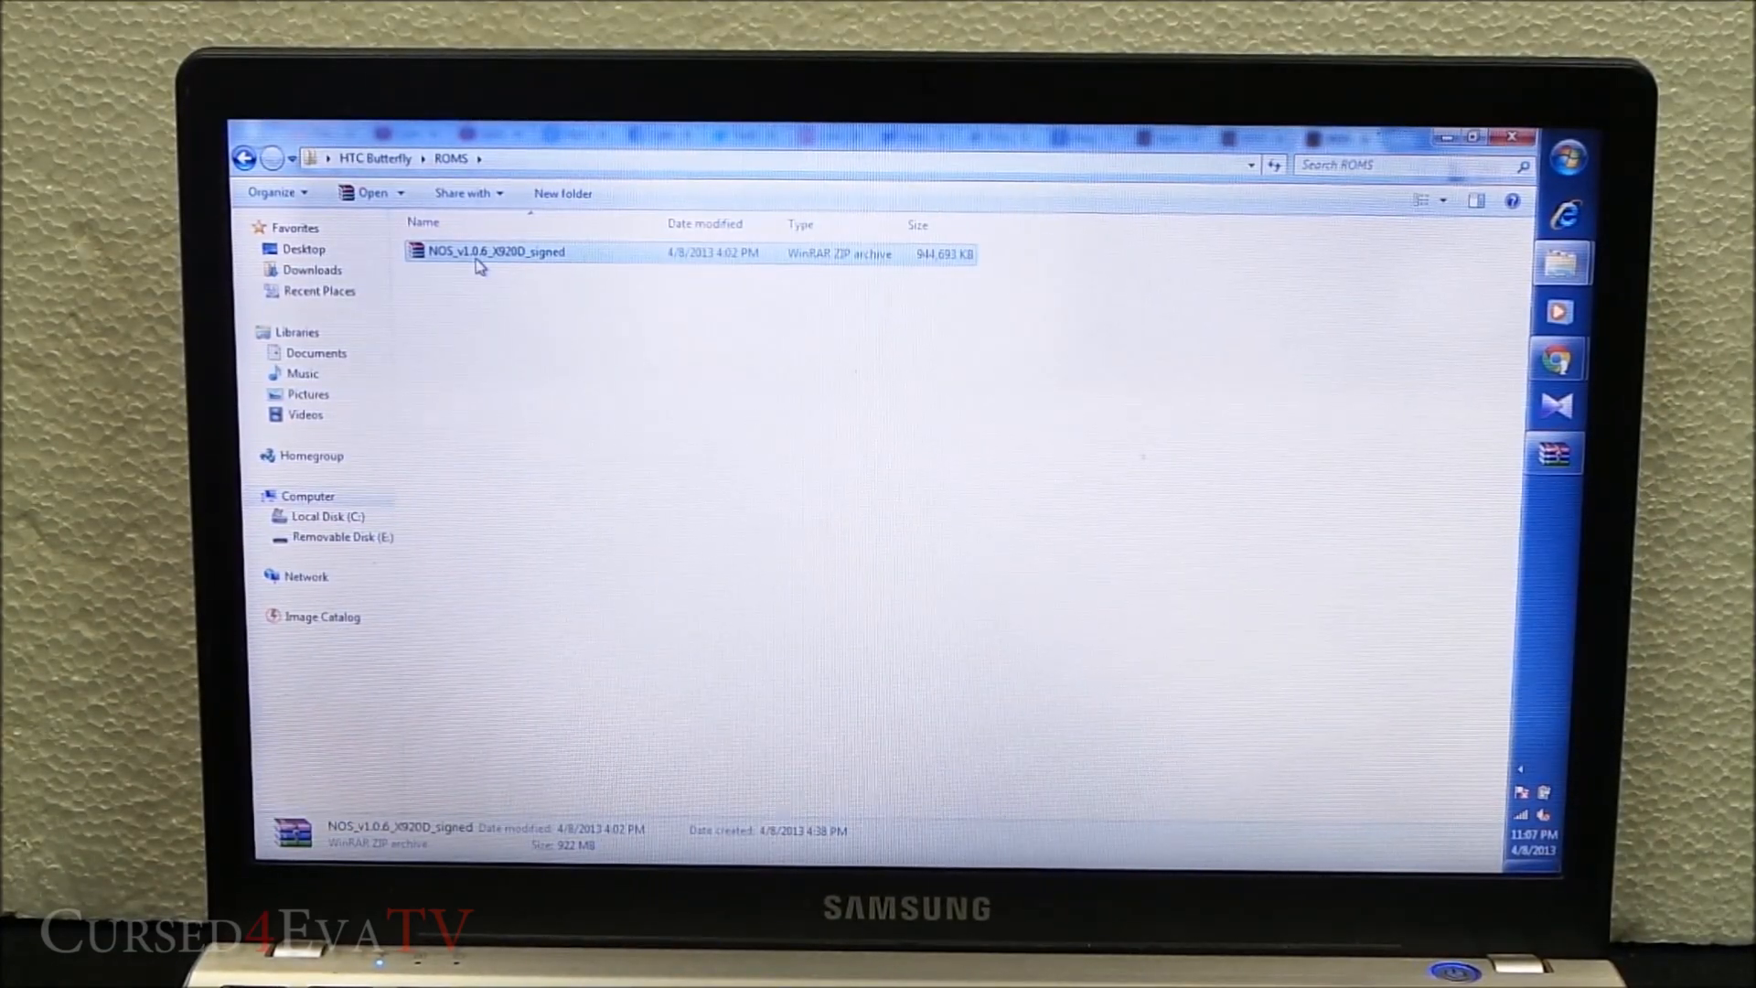
{"action": "double_click", "coordinate": [496, 253]}
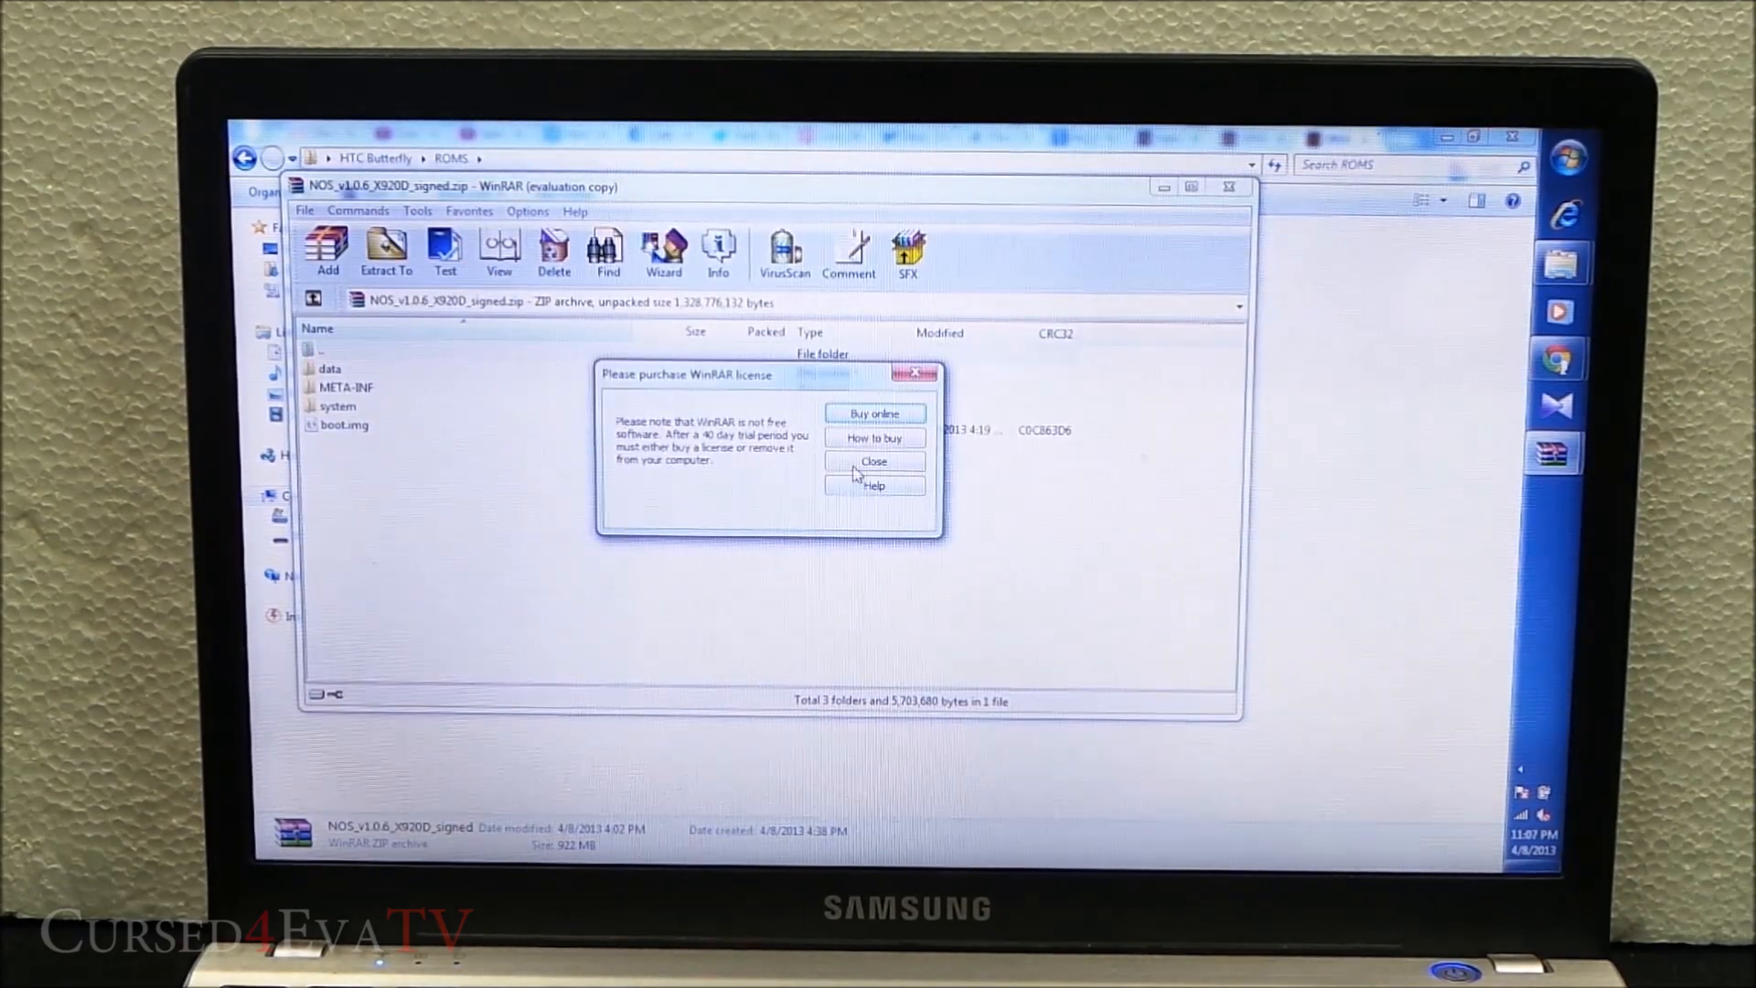
{"action": "left_click", "coordinate": [873, 460]}
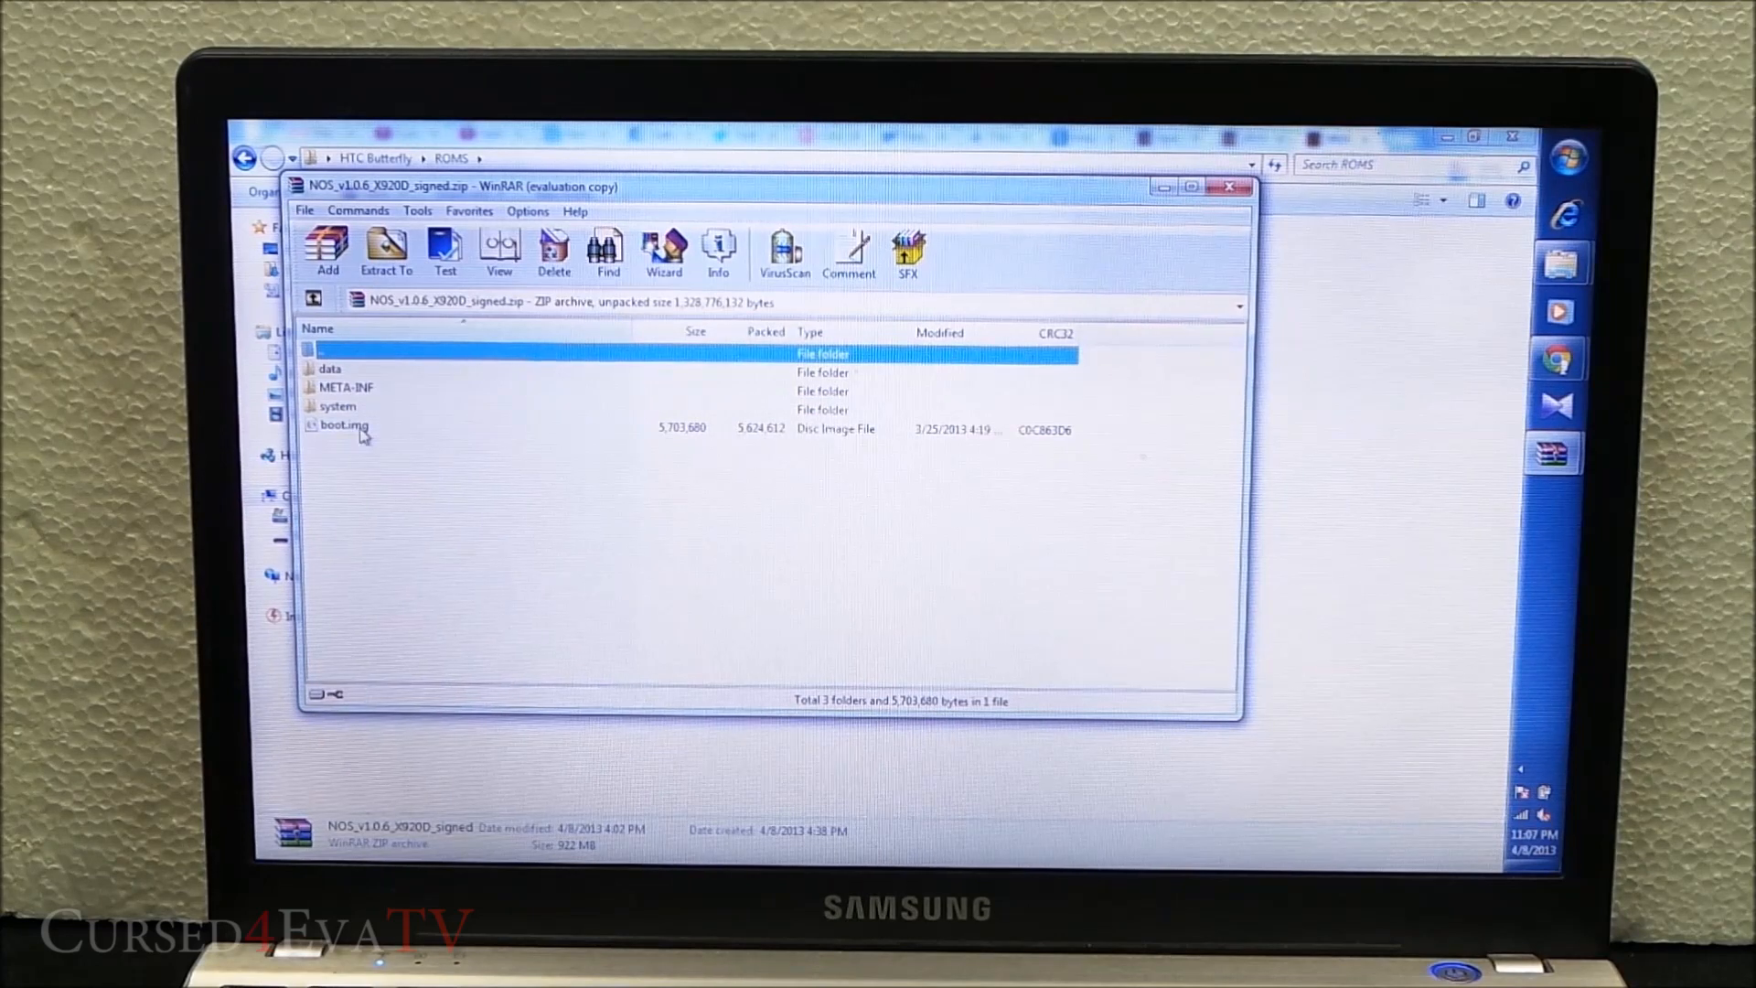
{"action": "left_click", "coordinate": [341, 427]}
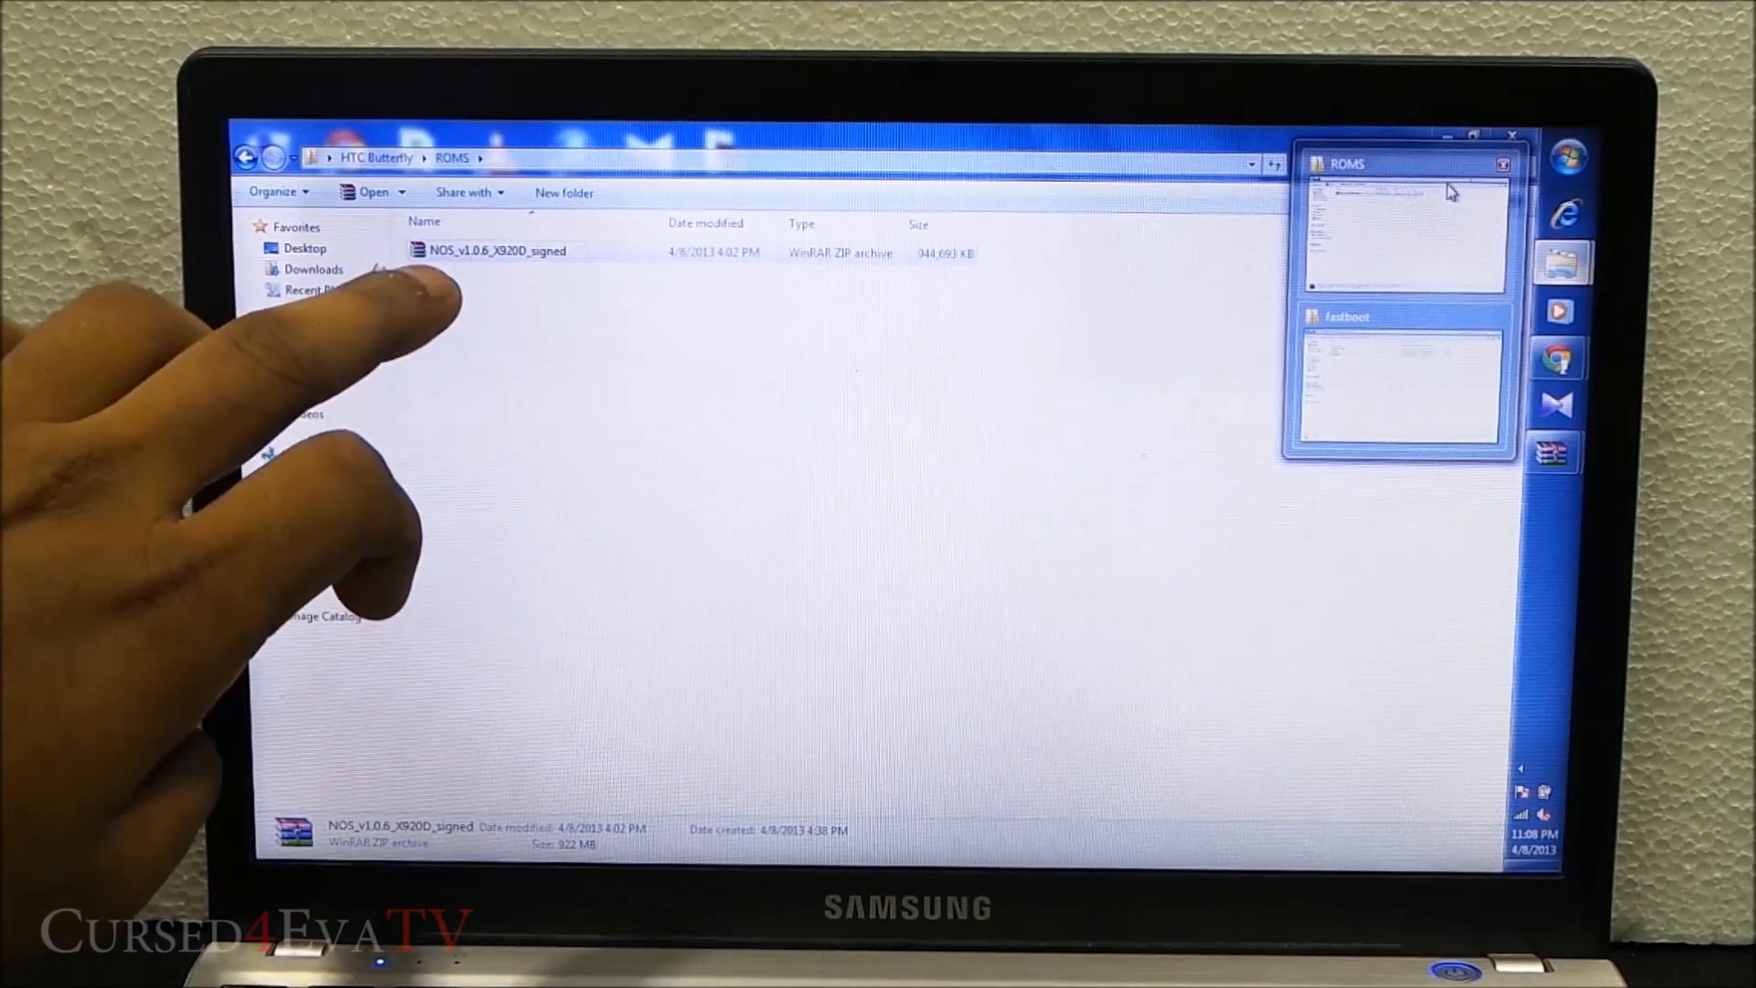
Switch from WinRAR back to the file browser window via taskbar thumbnails
{"action": "left_click", "coordinate": [1402, 386]}
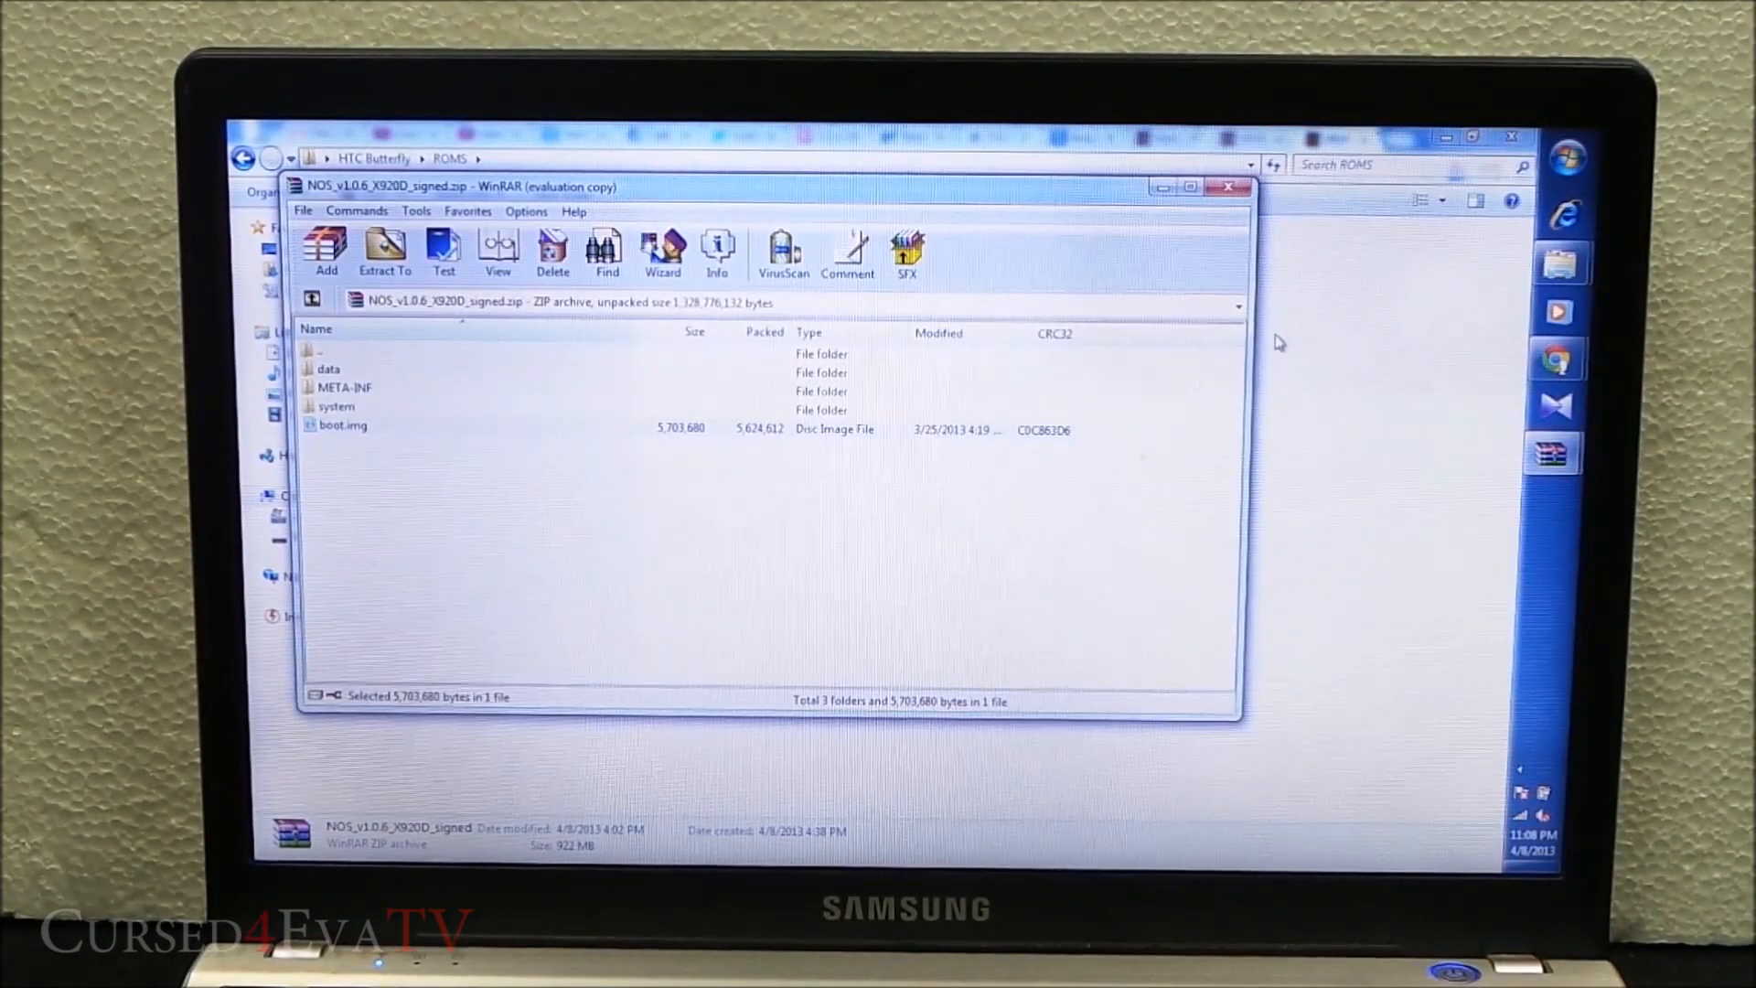
{"action": "left_click", "coordinate": [1228, 186]}
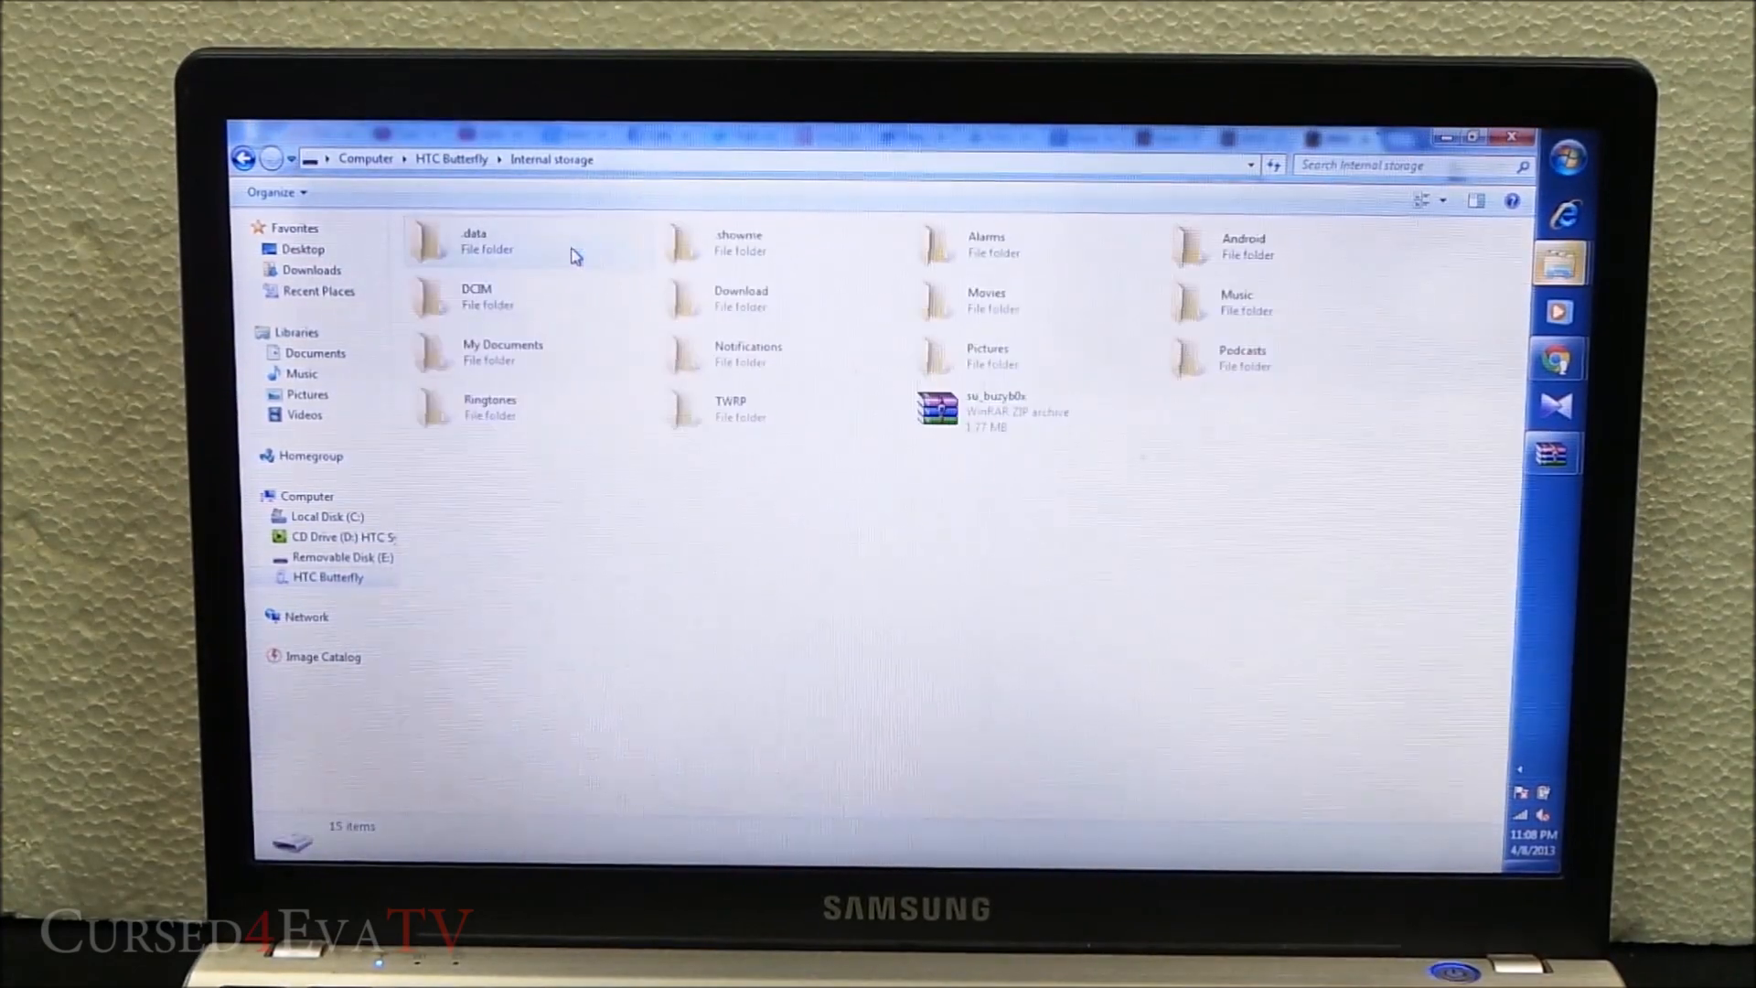
Paste the copied file into the HTC Butterfly's Internal storage folder
{"action": "right_click", "coordinate": [857, 642]}
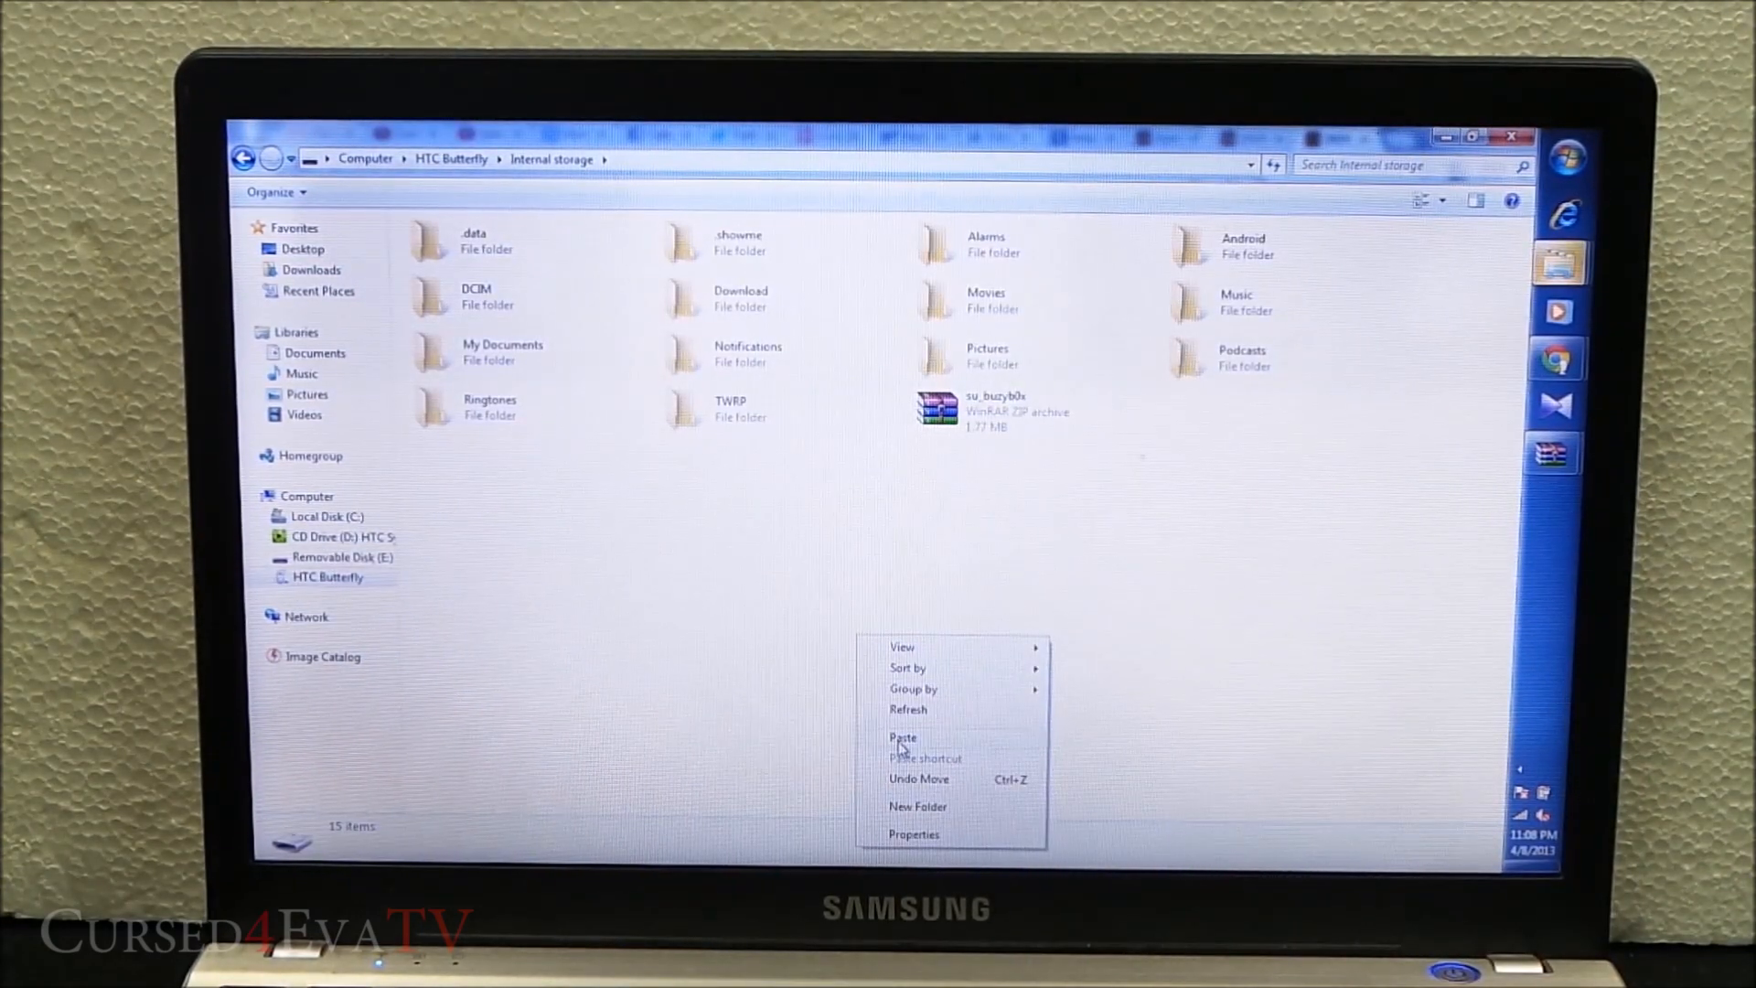
{"action": "left_click", "coordinate": [902, 738]}
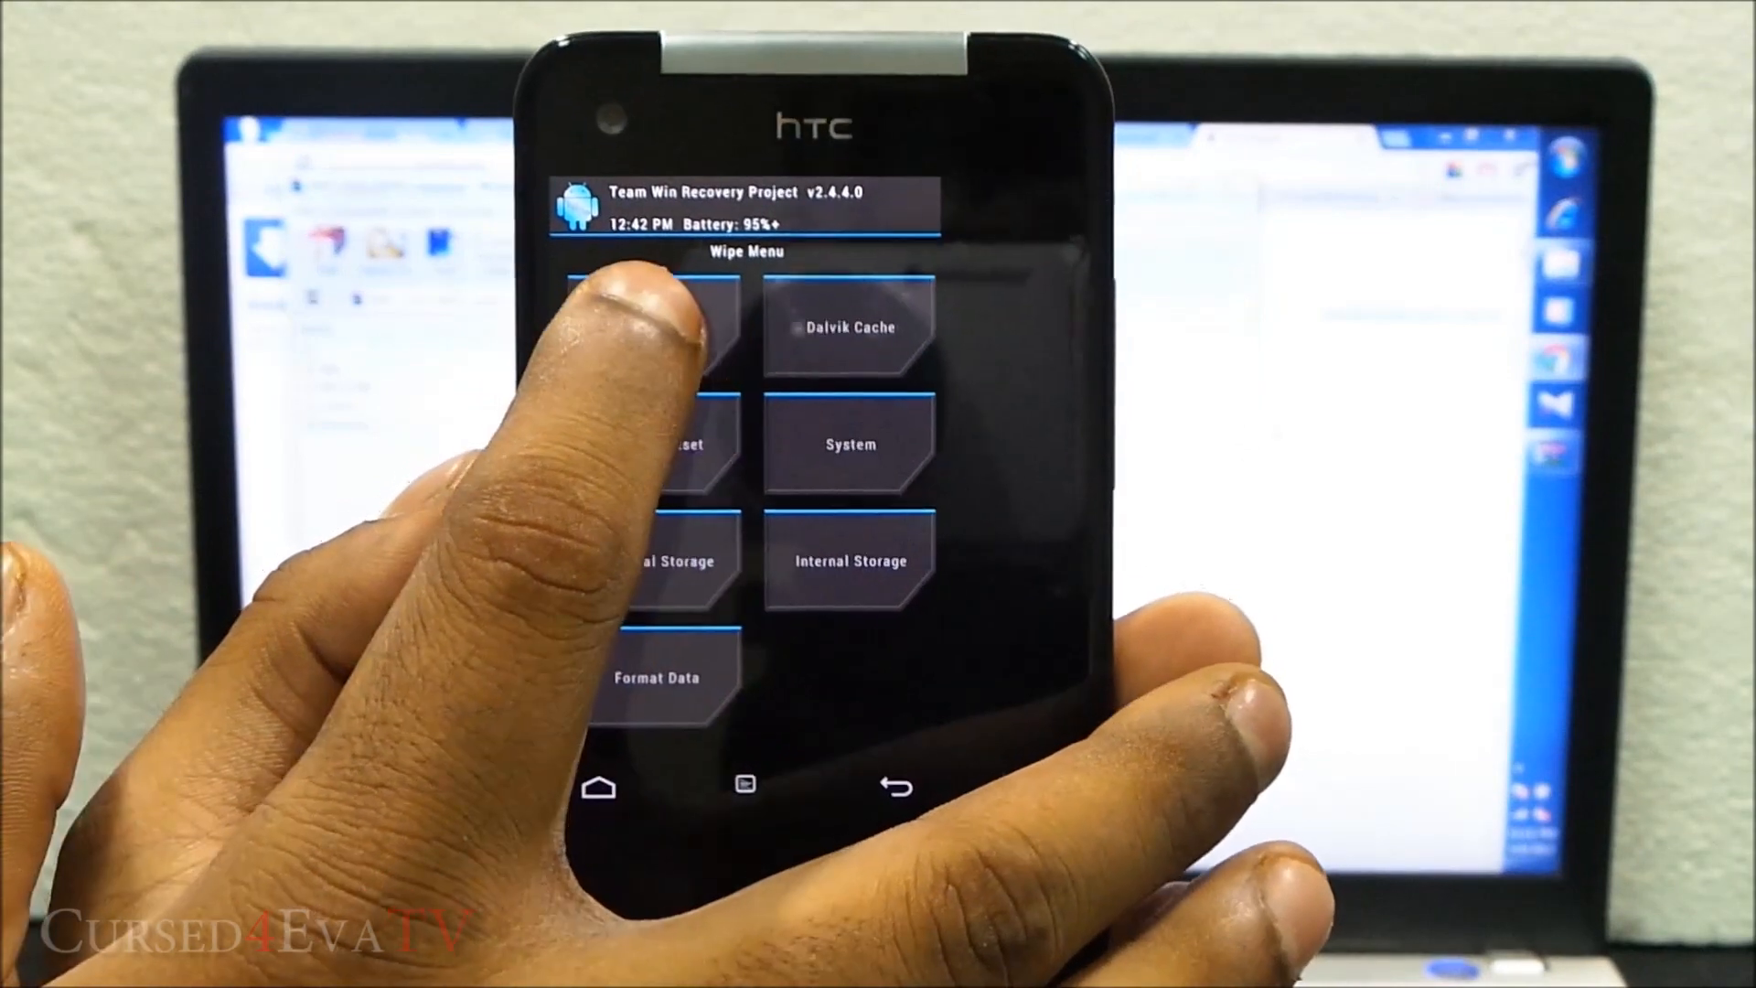
Wipe the Dalvik cache in TWRP and return after it completes
{"action": "left_click", "coordinate": [643, 325]}
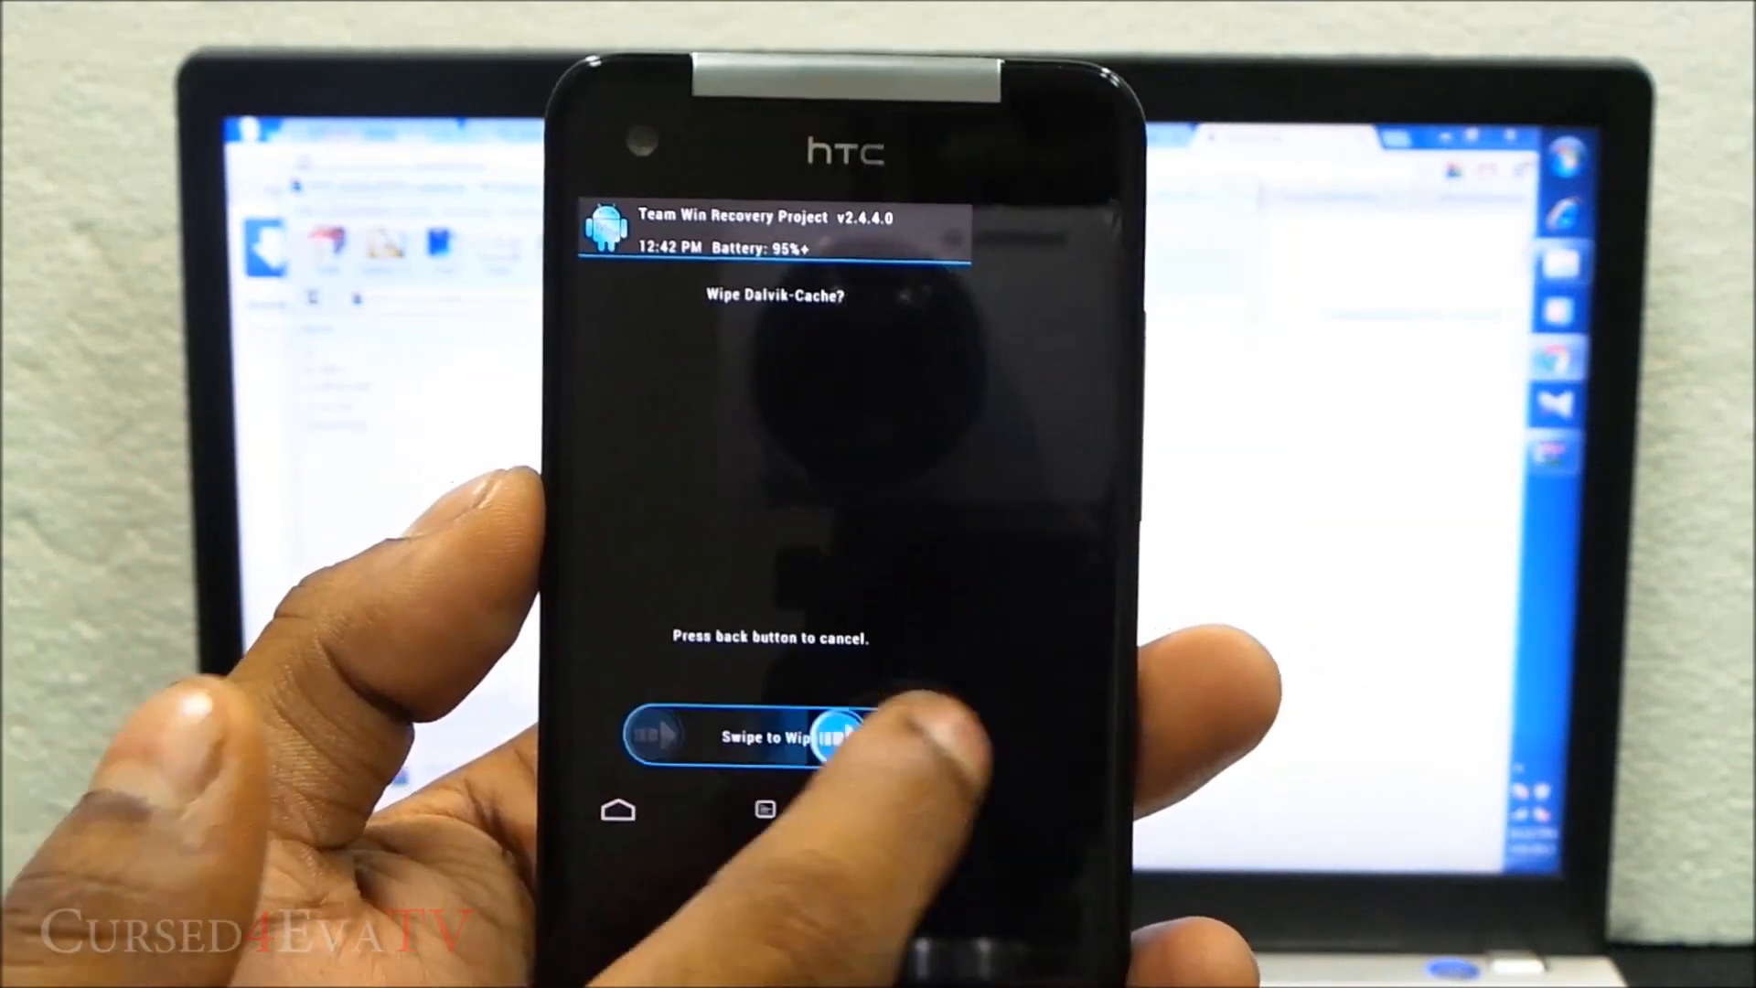
{"action": "left_click_drag", "start_coordinate": [661, 737], "coordinate": [851, 737]}
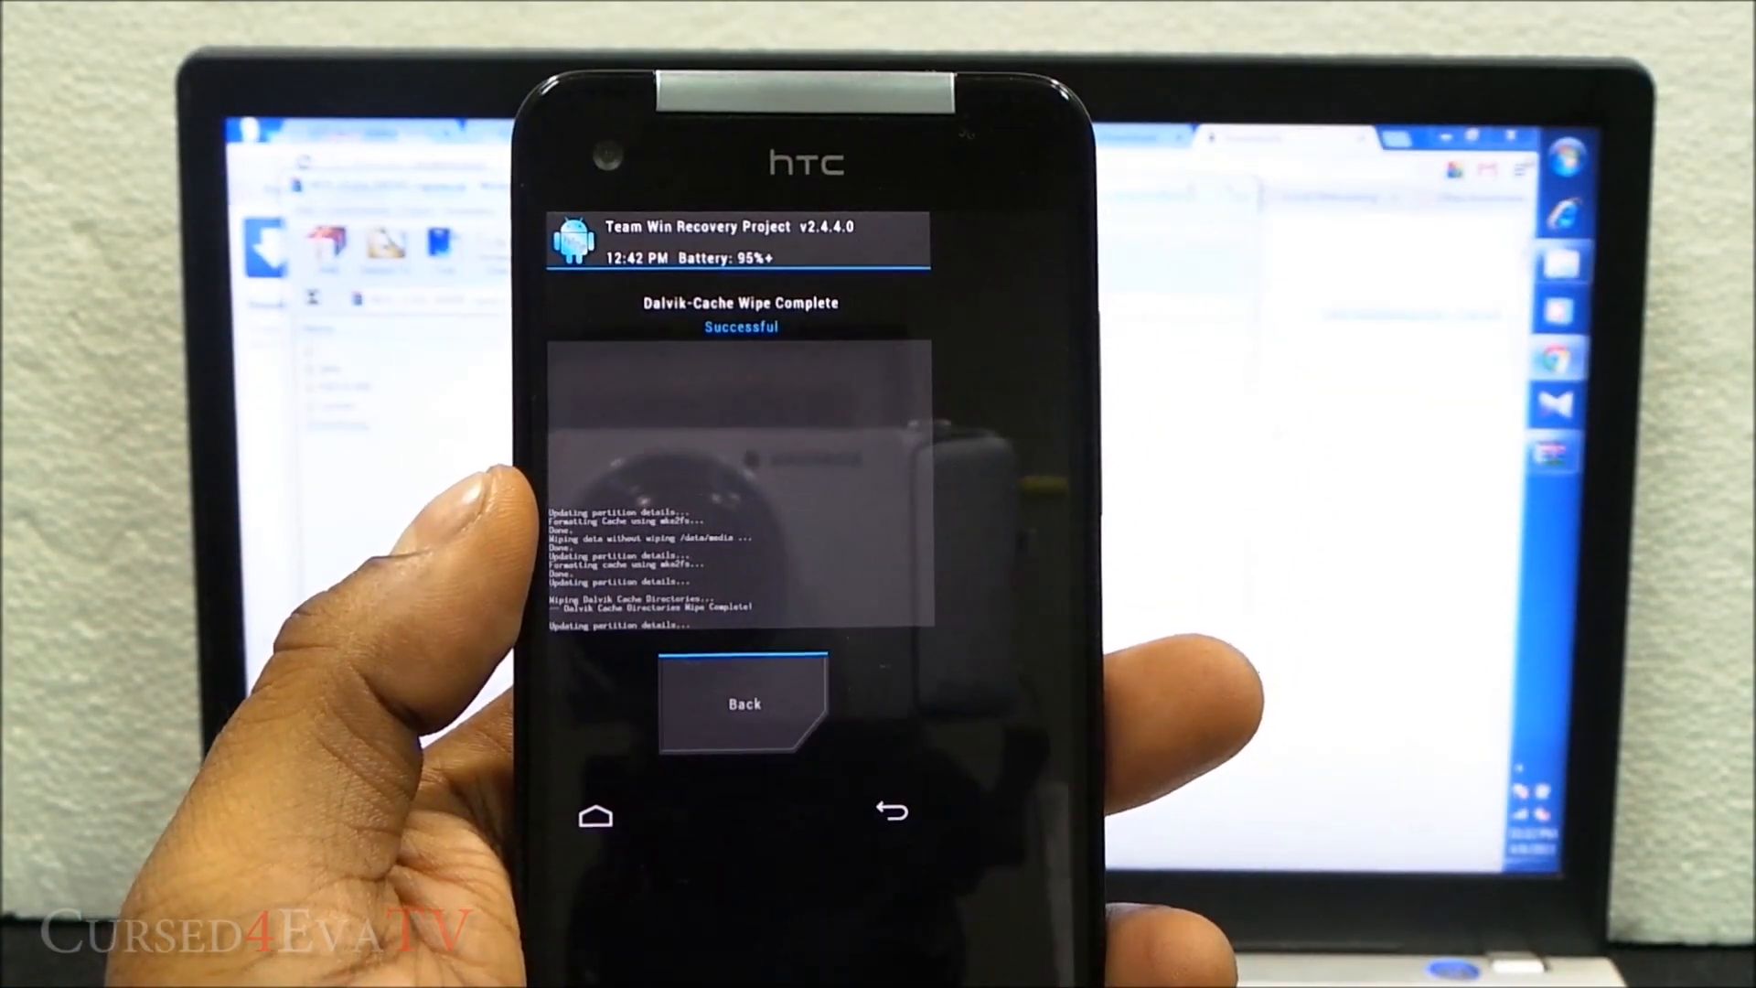
{"action": "left_click", "coordinate": [742, 704]}
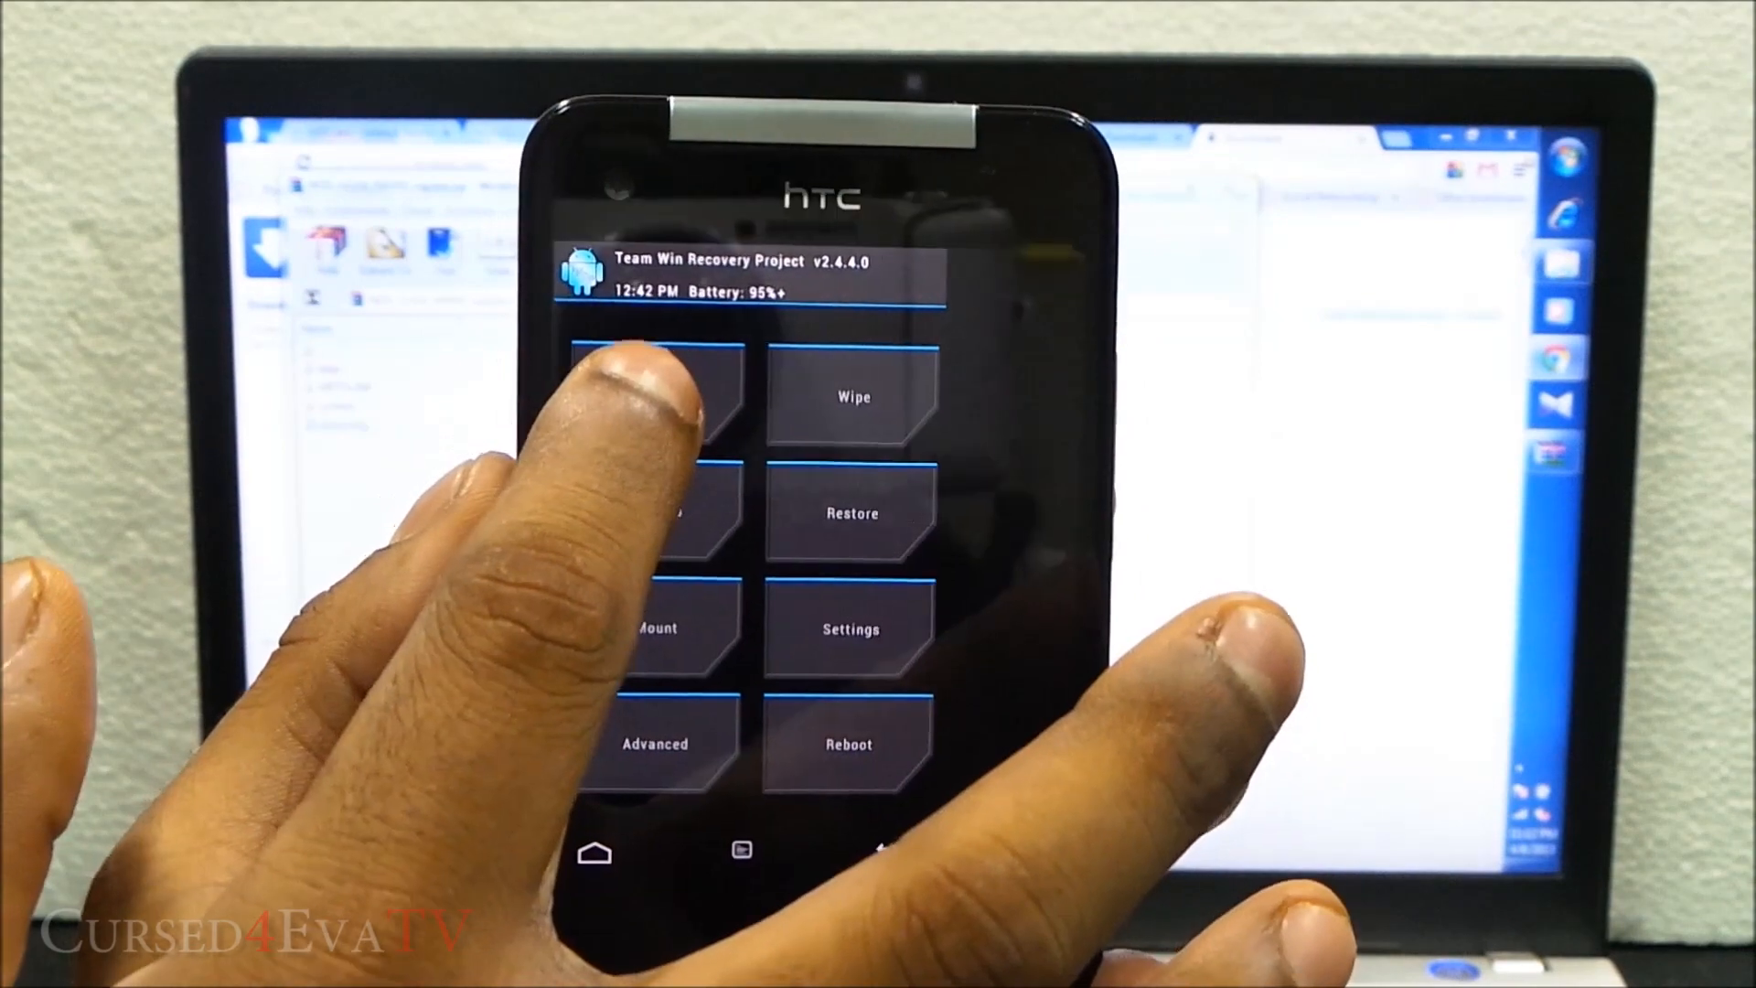
Flash NOS_v1.0.6_X920D_signed.zip from /sdcard in TWRP Install
{"action": "left_click", "coordinate": [655, 395]}
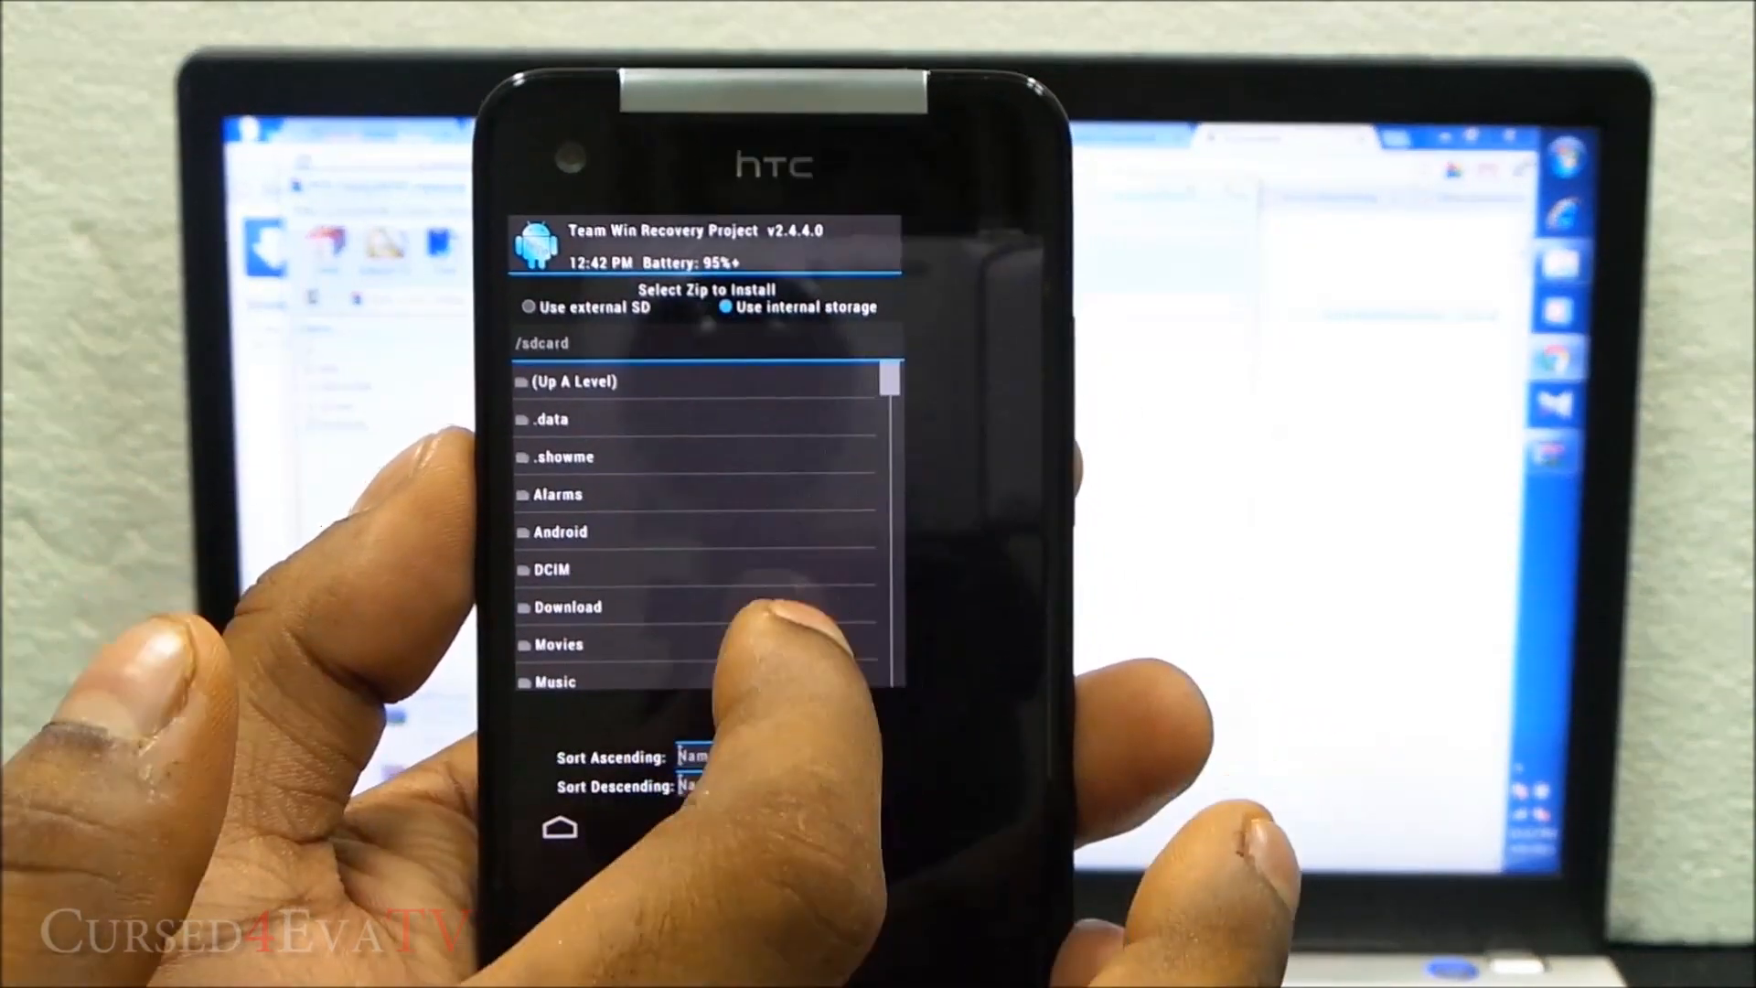
{"action": "scroll", "scroll_direction": "down", "scroll_amount": 3}
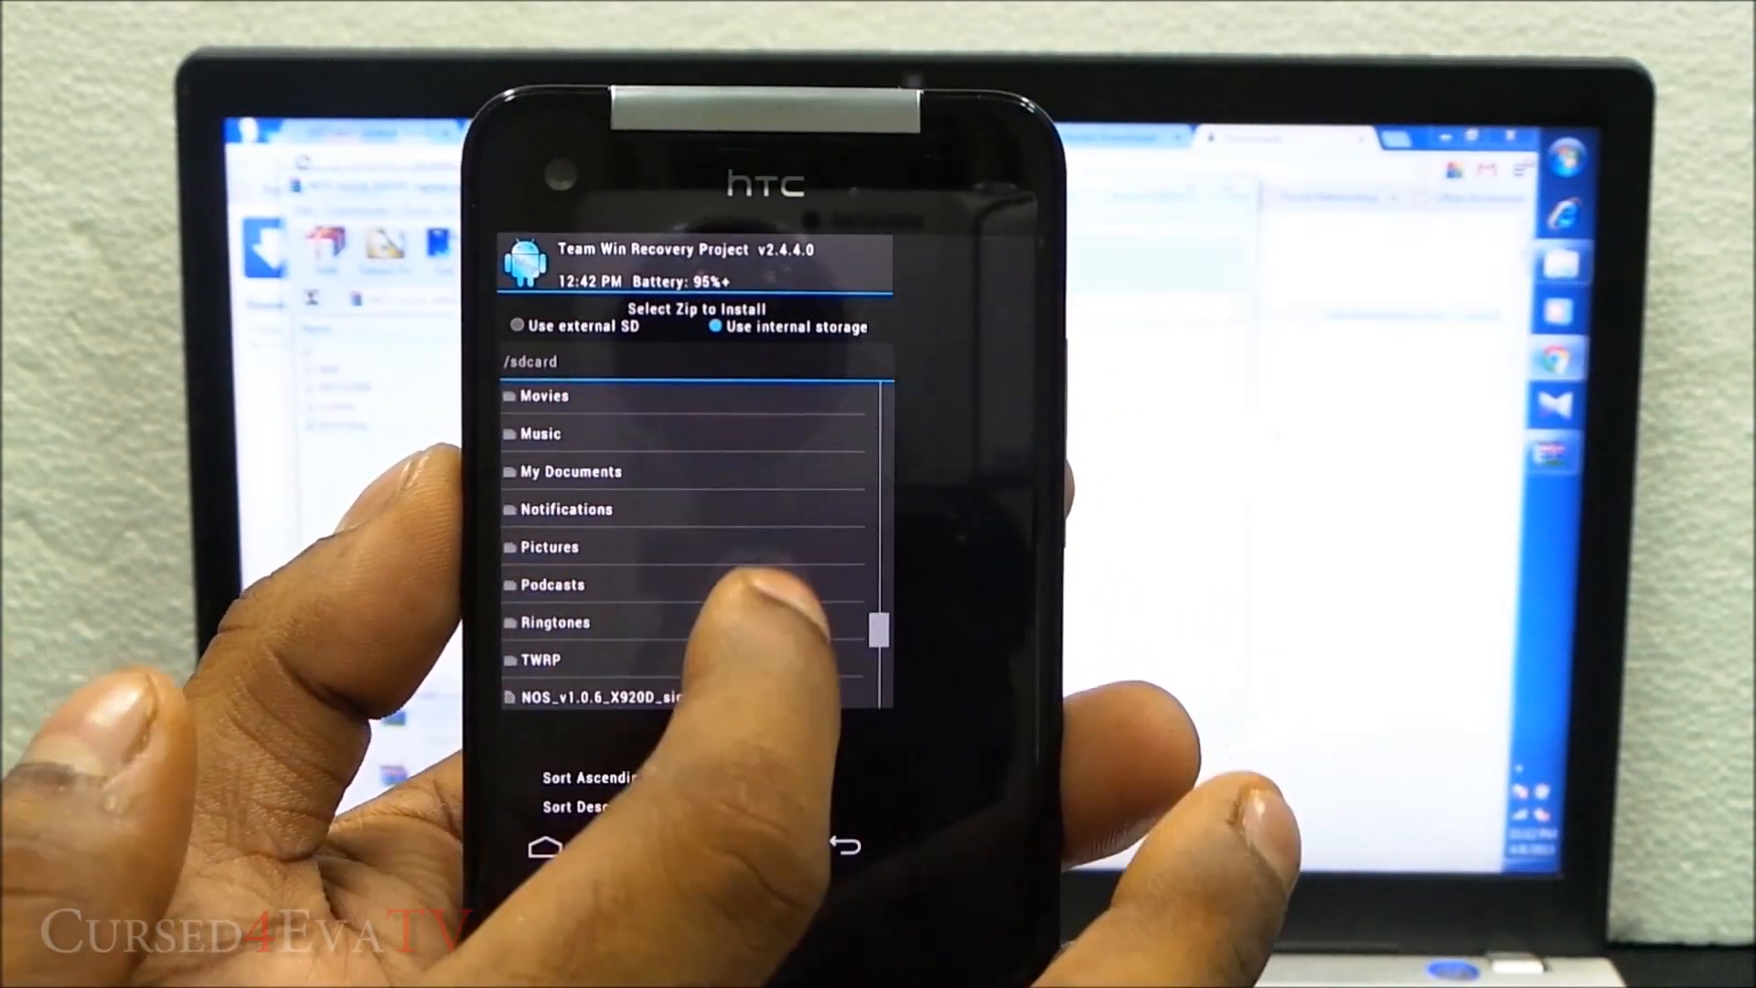
{"action": "scroll", "scroll_direction": "down", "scroll_amount": 3}
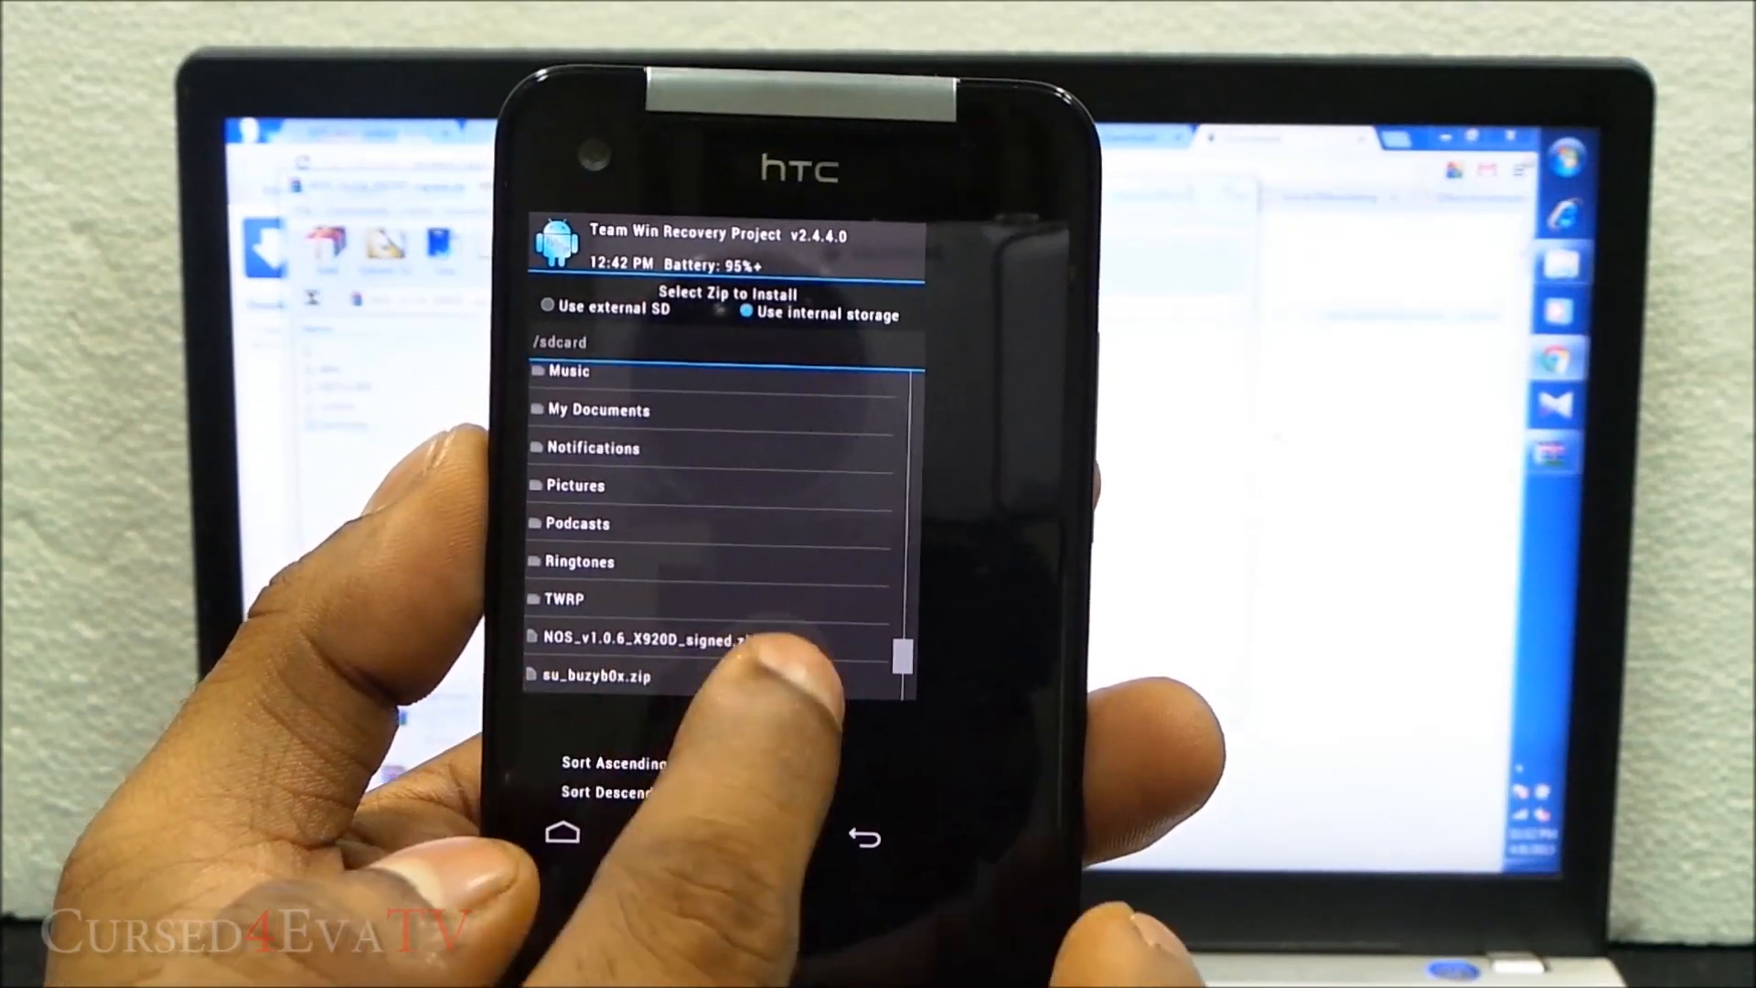
{"action": "left_click", "coordinate": [638, 640]}
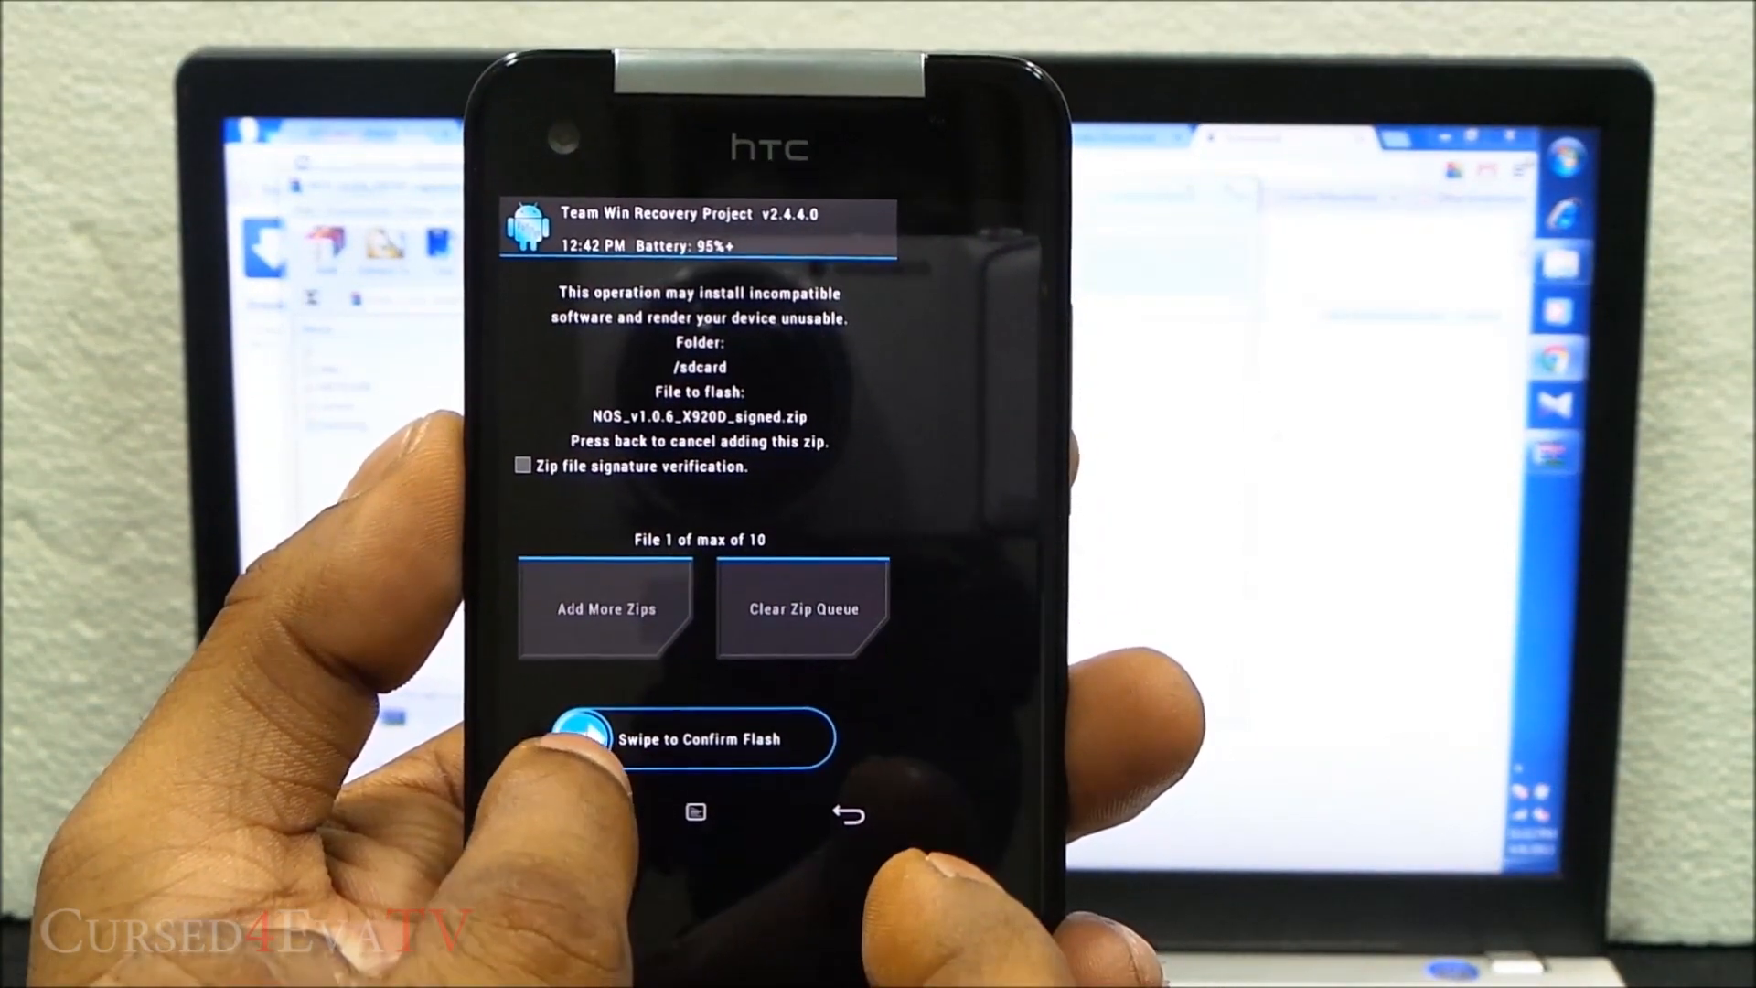
{"action": "left_click_drag", "start_coordinate": [583, 738], "coordinate": [801, 738]}
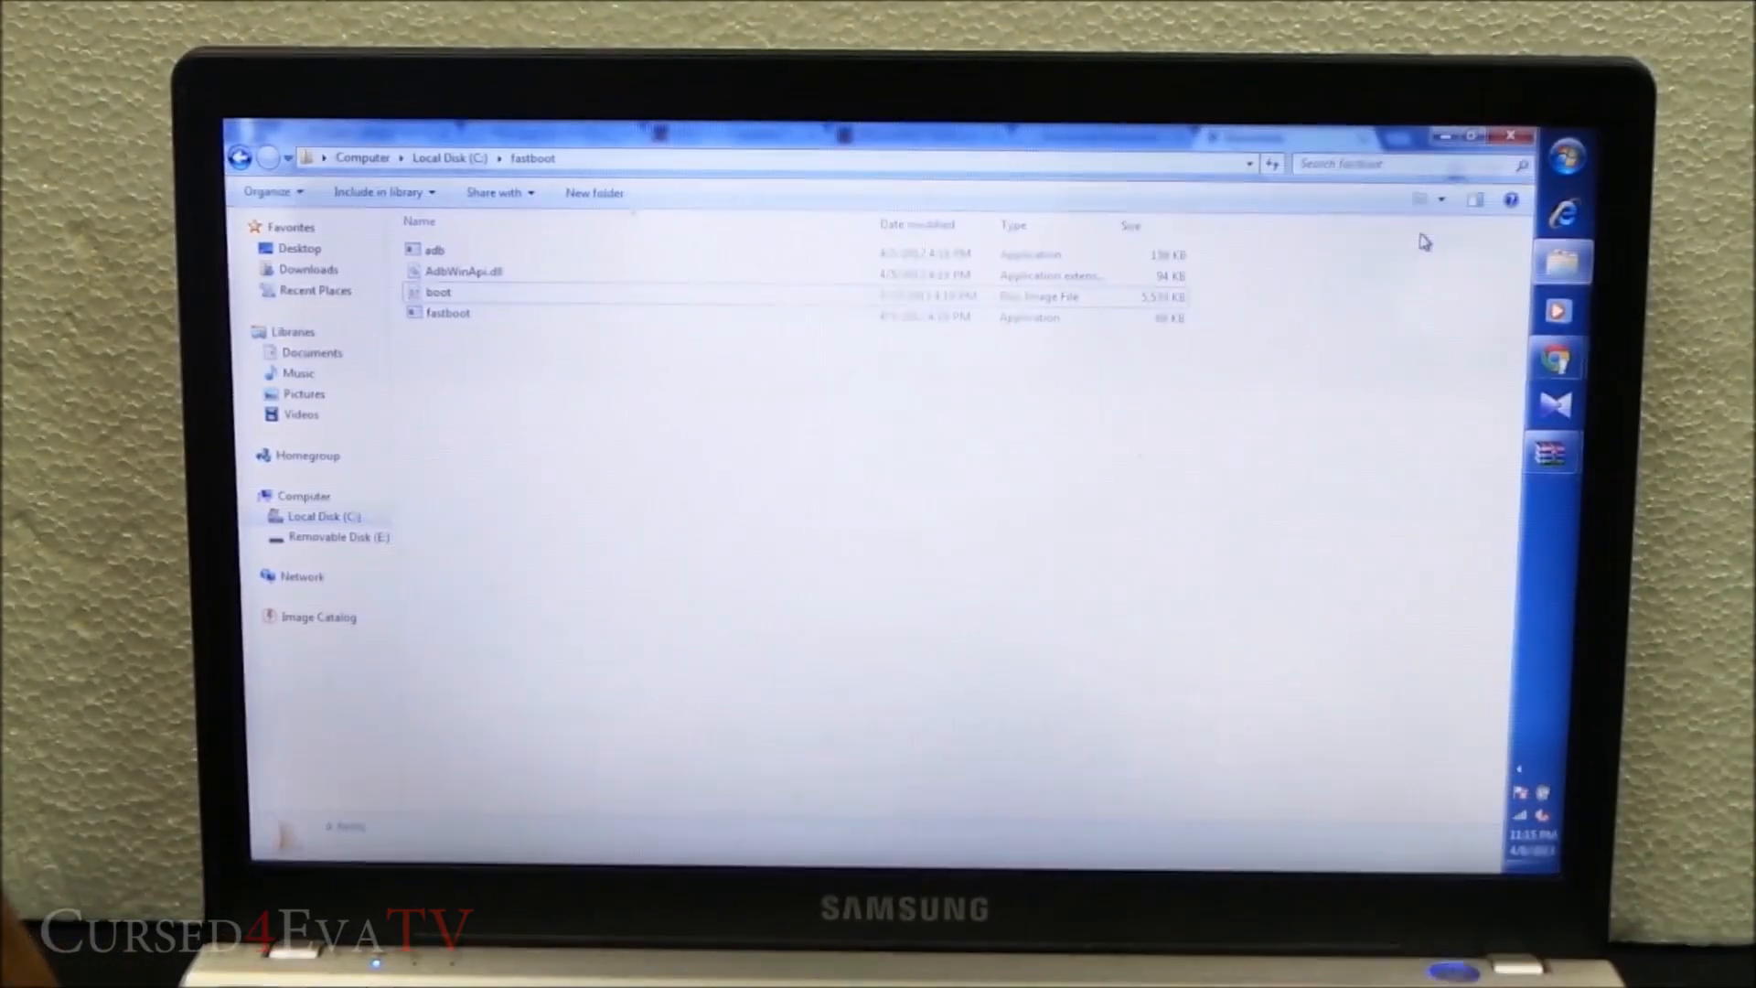
Open a command window inside C:\fastboot from the right-click menu
{"action": "right_click", "coordinate": [1142, 460]}
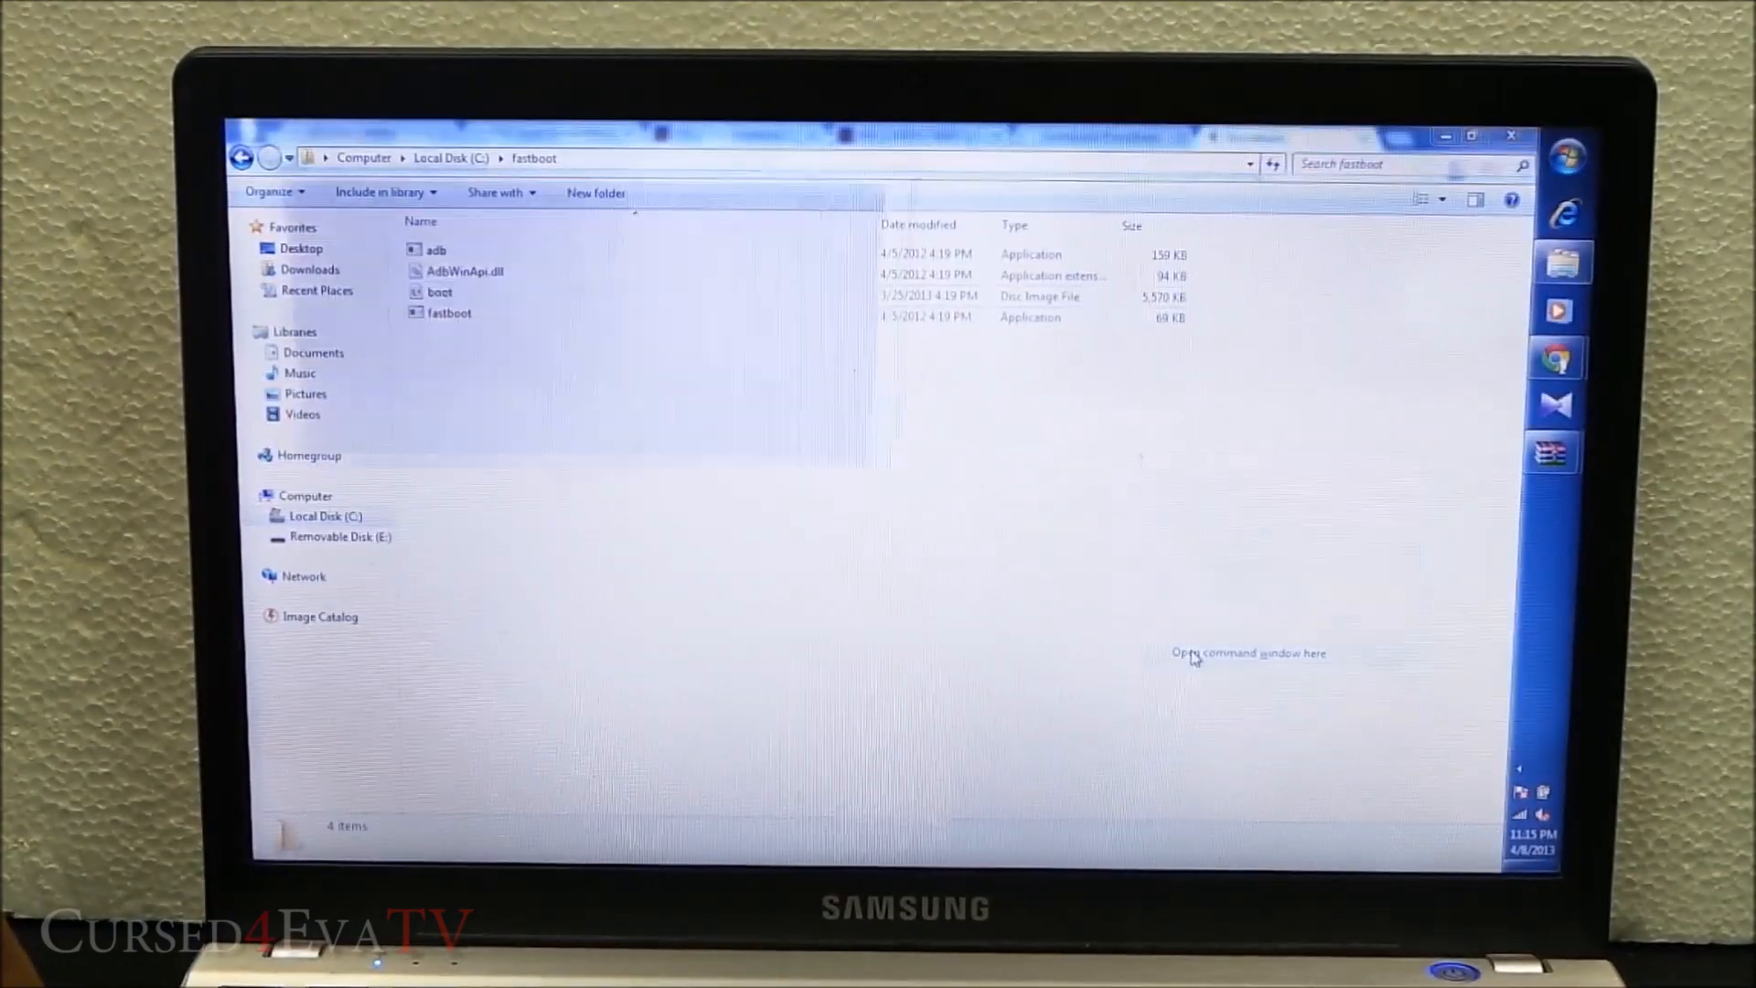
{"action": "left_click", "coordinate": [1247, 653]}
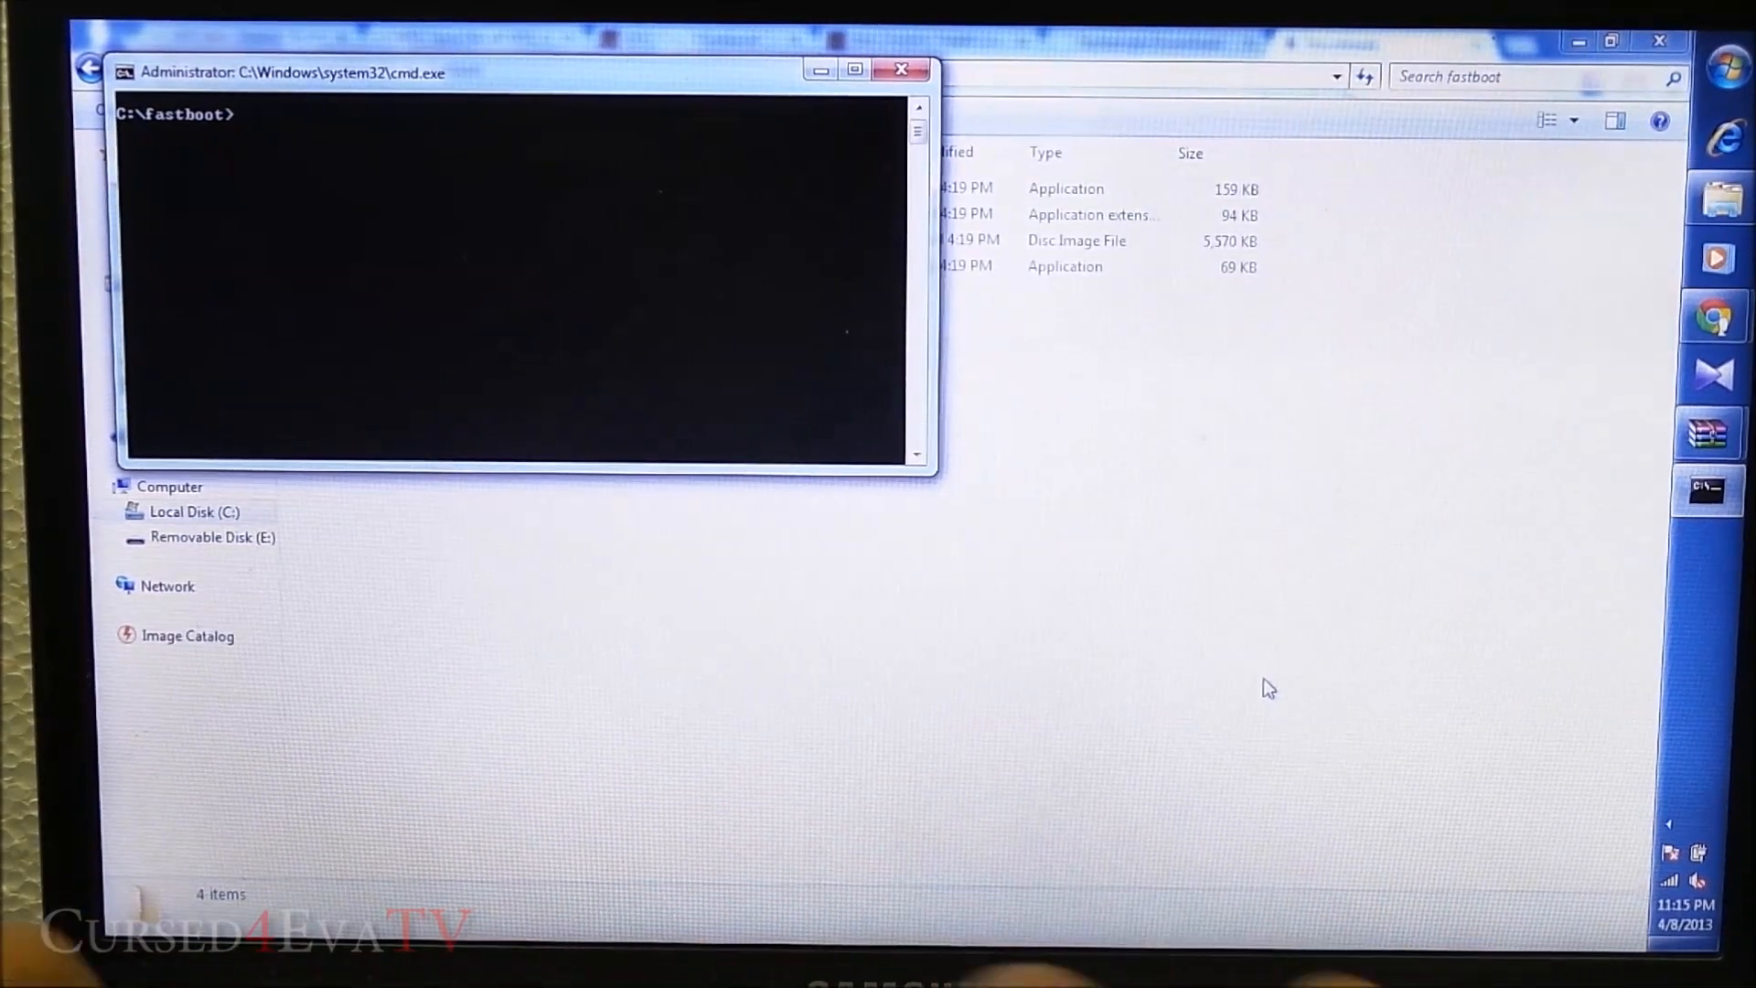
Run 'fastboot flash boot boot.img' to flash the phone's boot partition
{"action": "type", "text": "fastboot flash"}
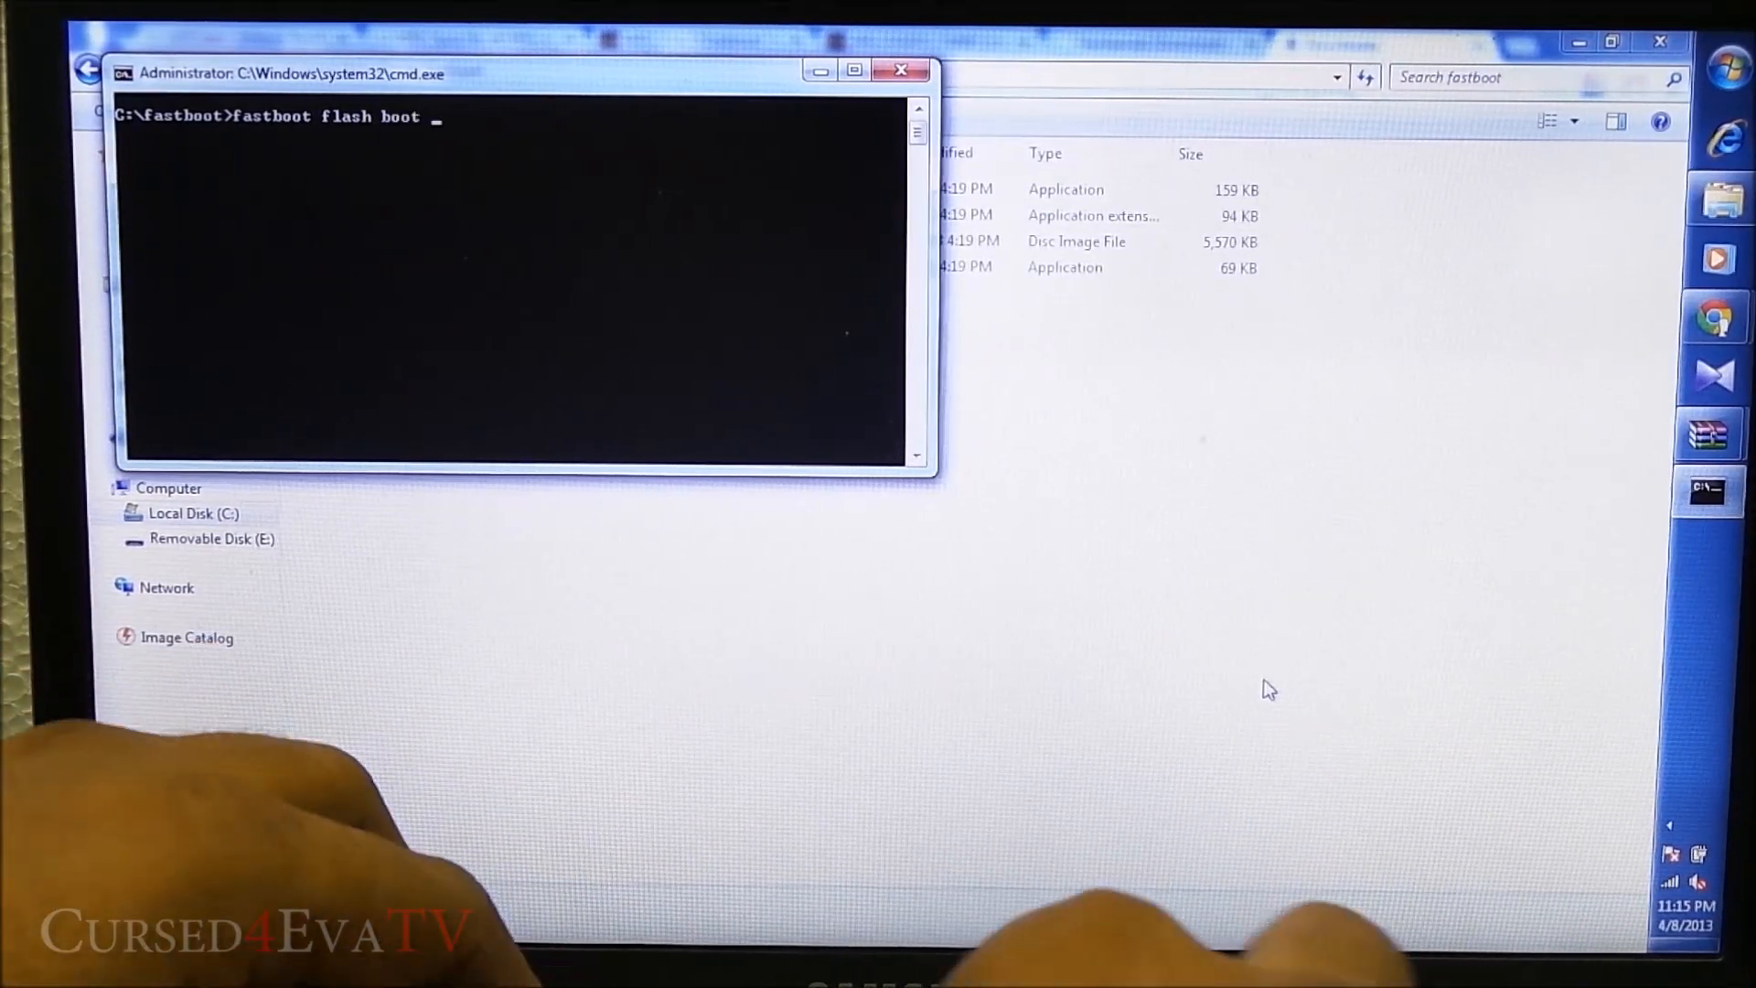
{"action": "type", "text": "boot."}
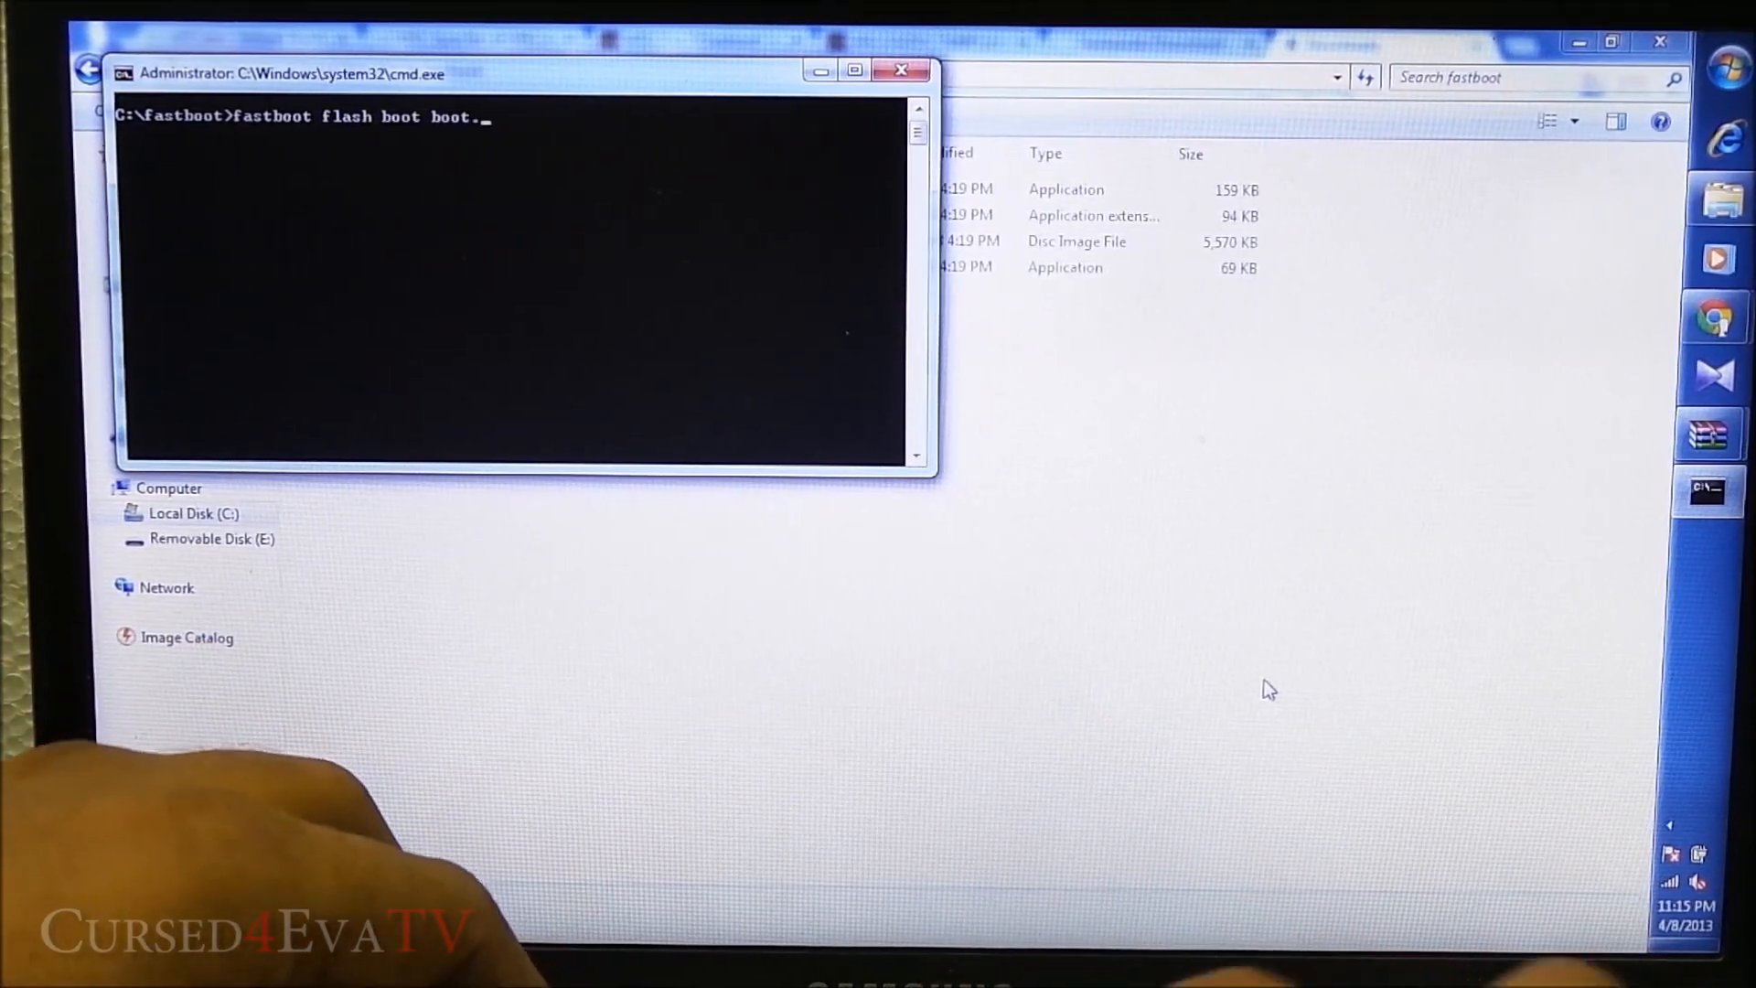
{"action": "type", "text": "img"}
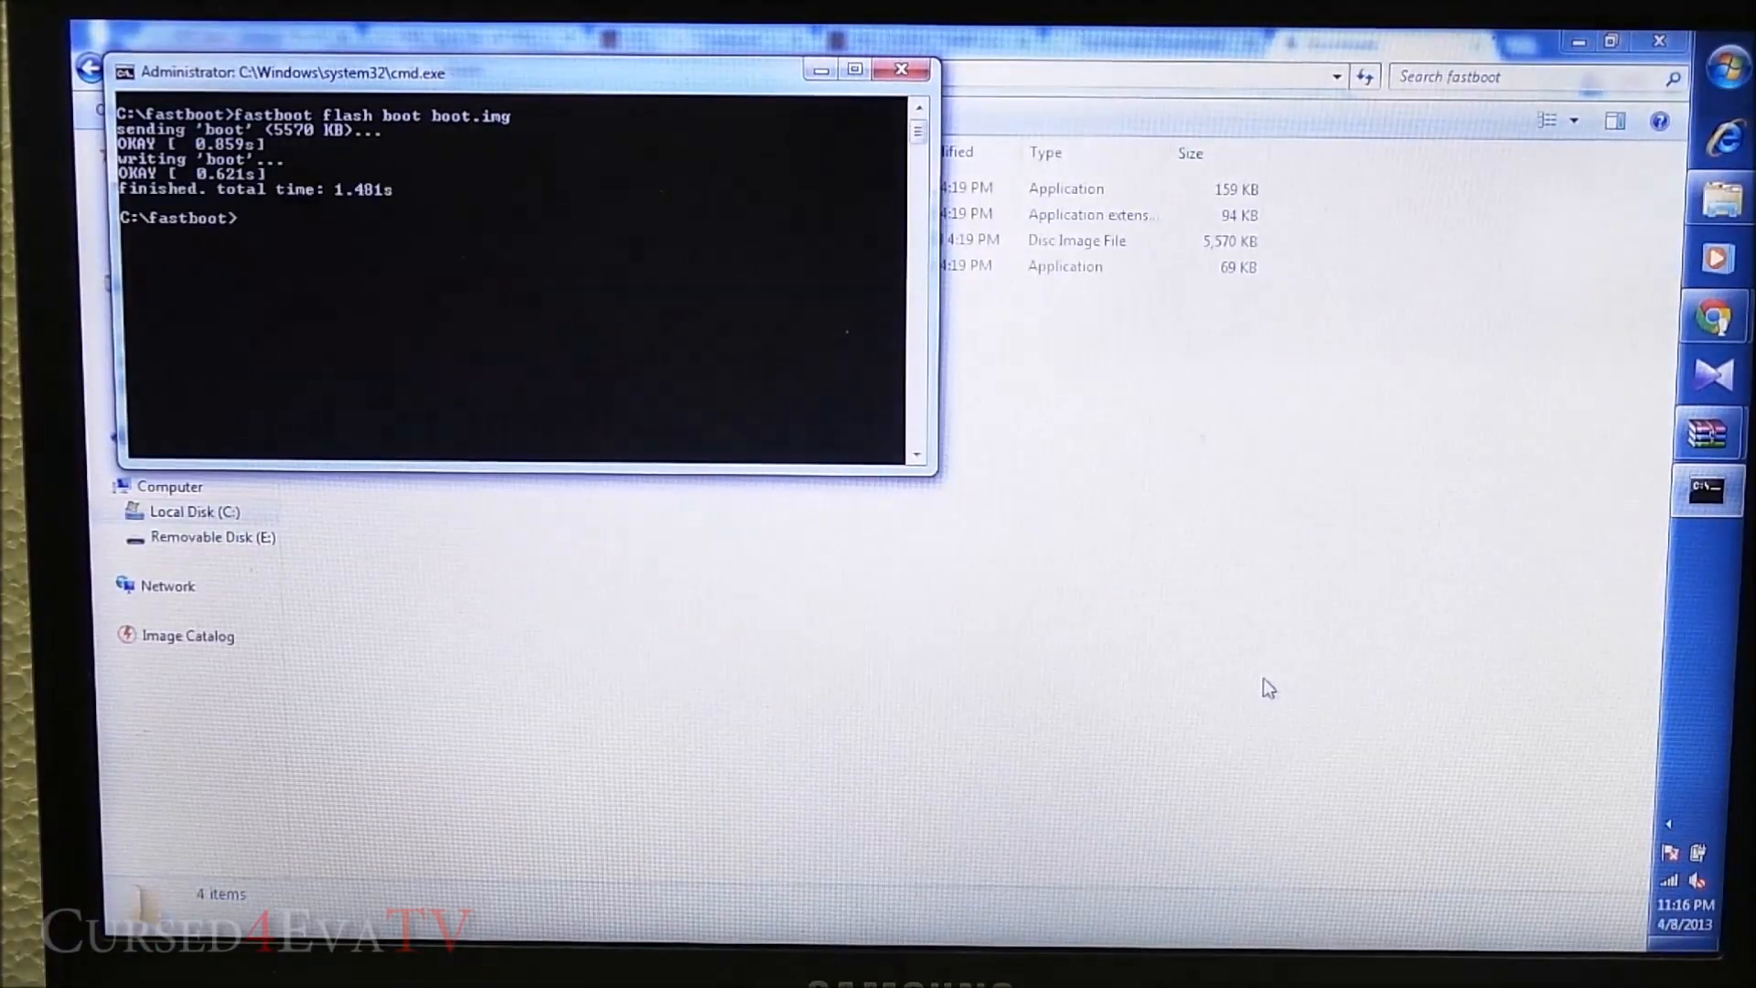
{"action": "type", "text": "e"}
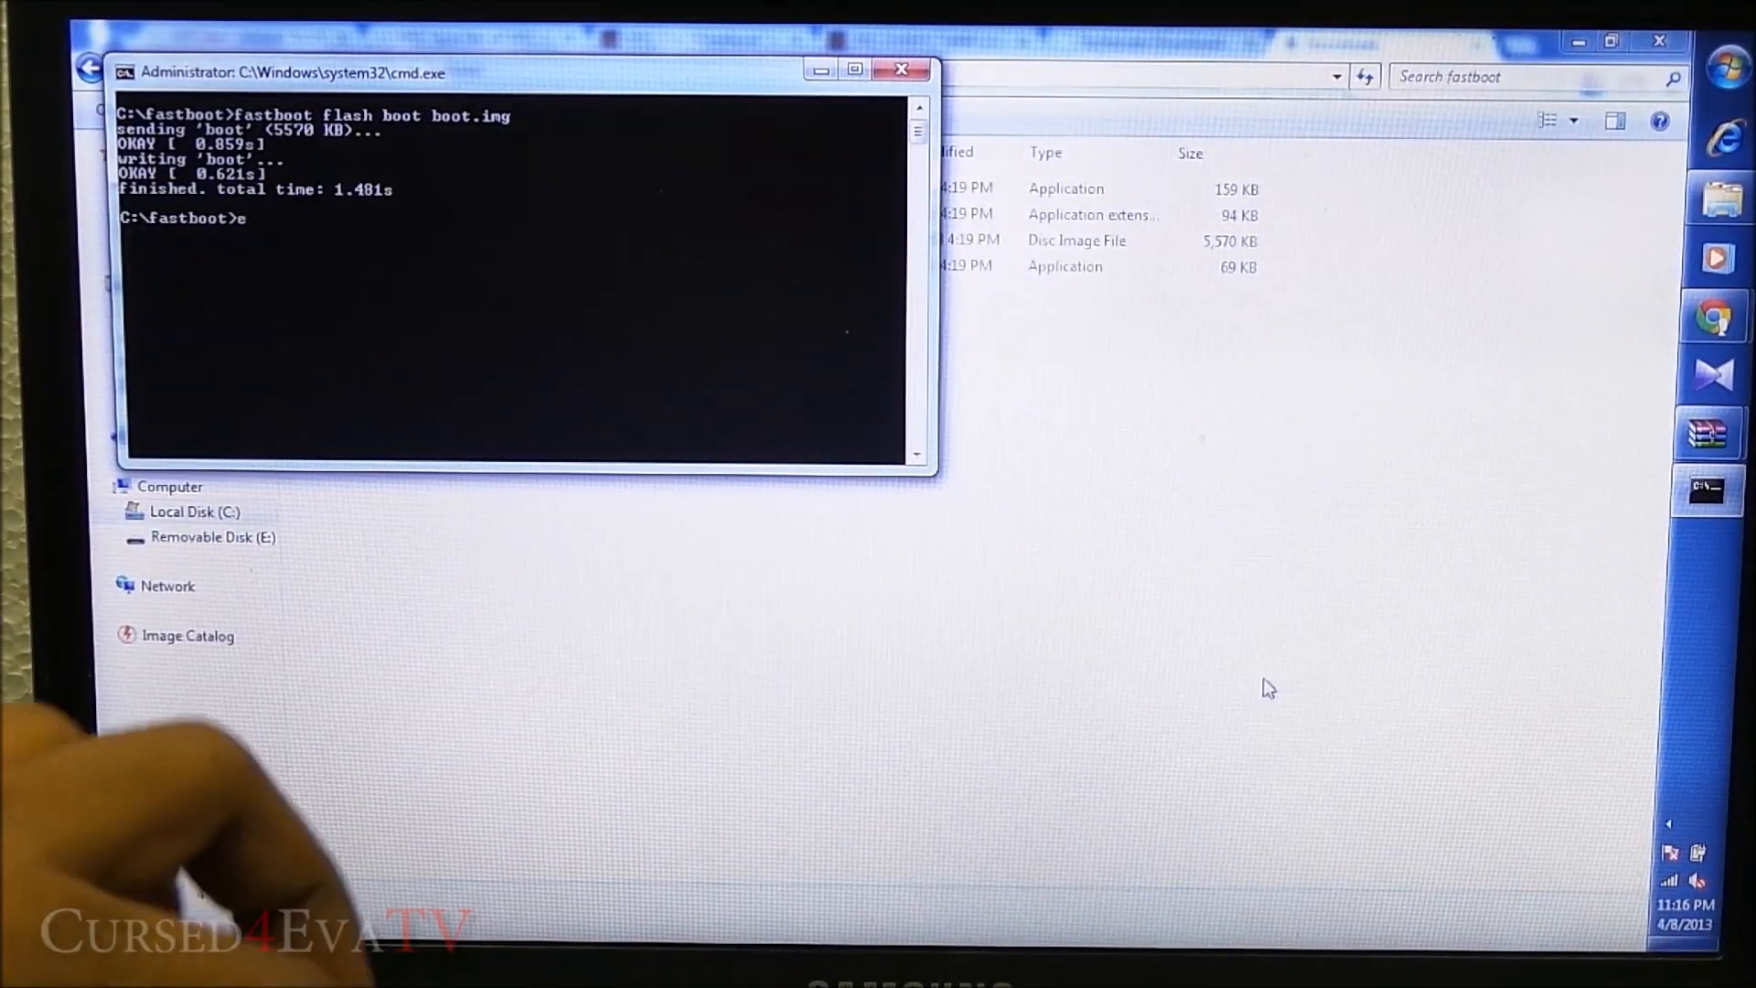
{"action": "left_click", "coordinate": [902, 69]}
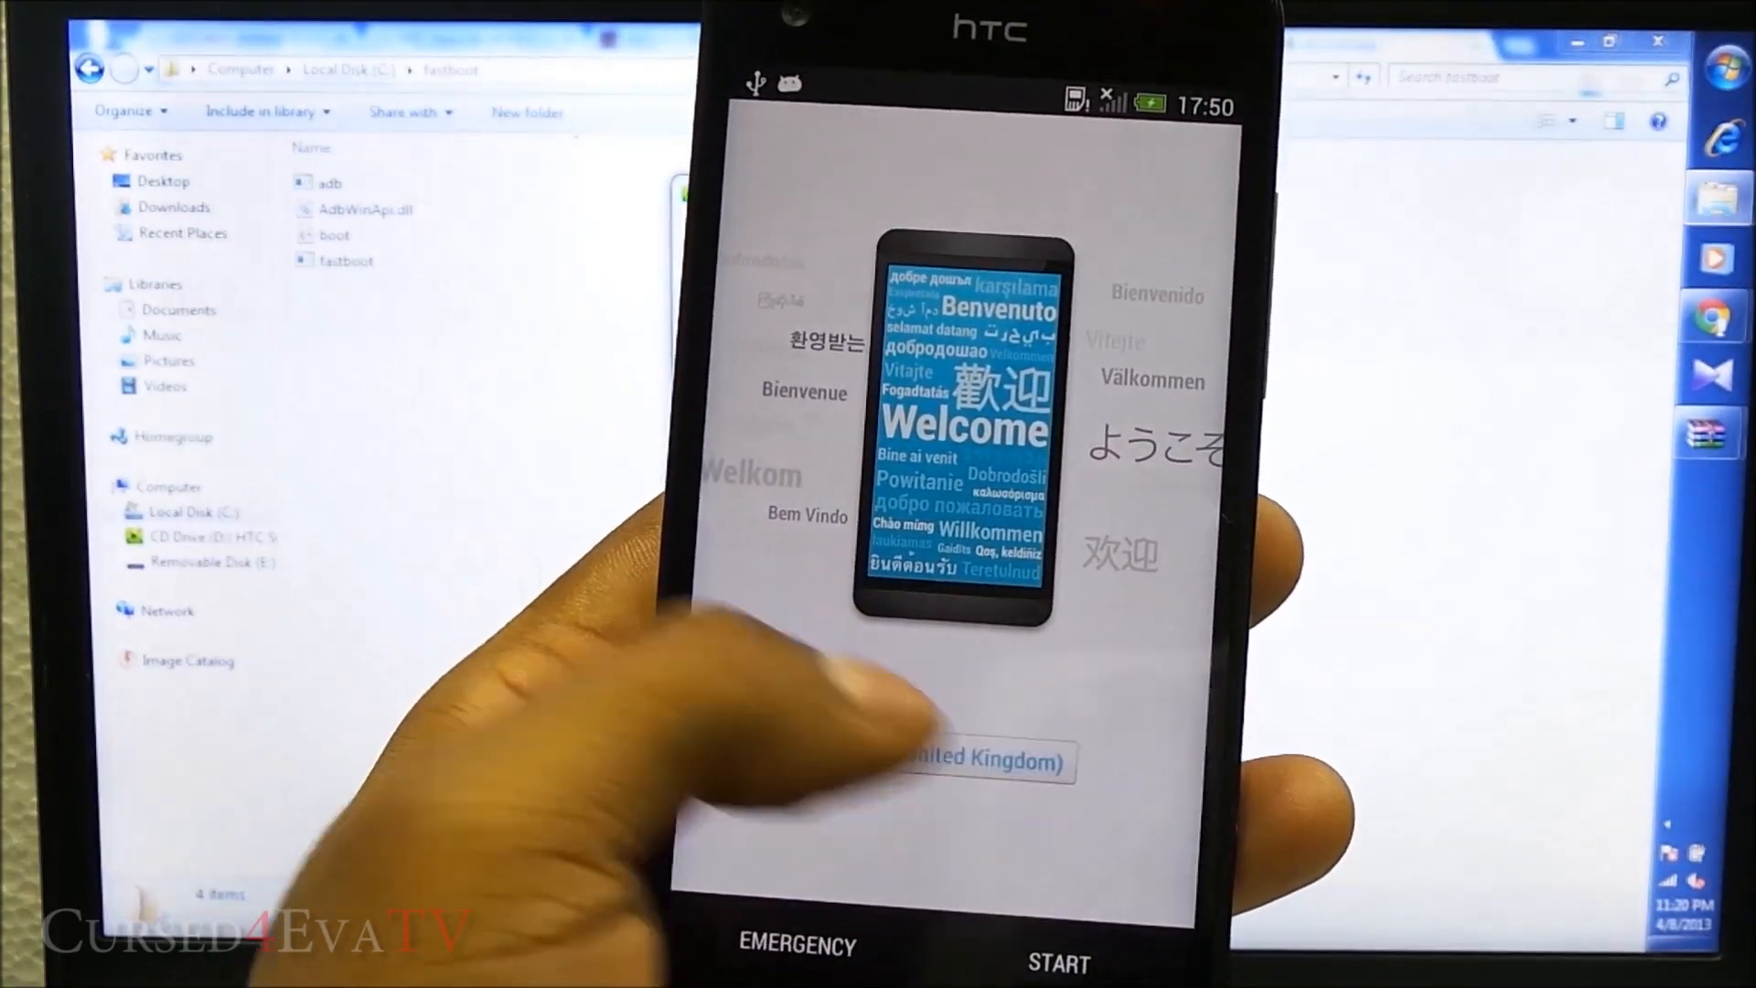
Choose English as the phone's language and continue through setup
{"action": "left_click", "coordinate": [976, 760]}
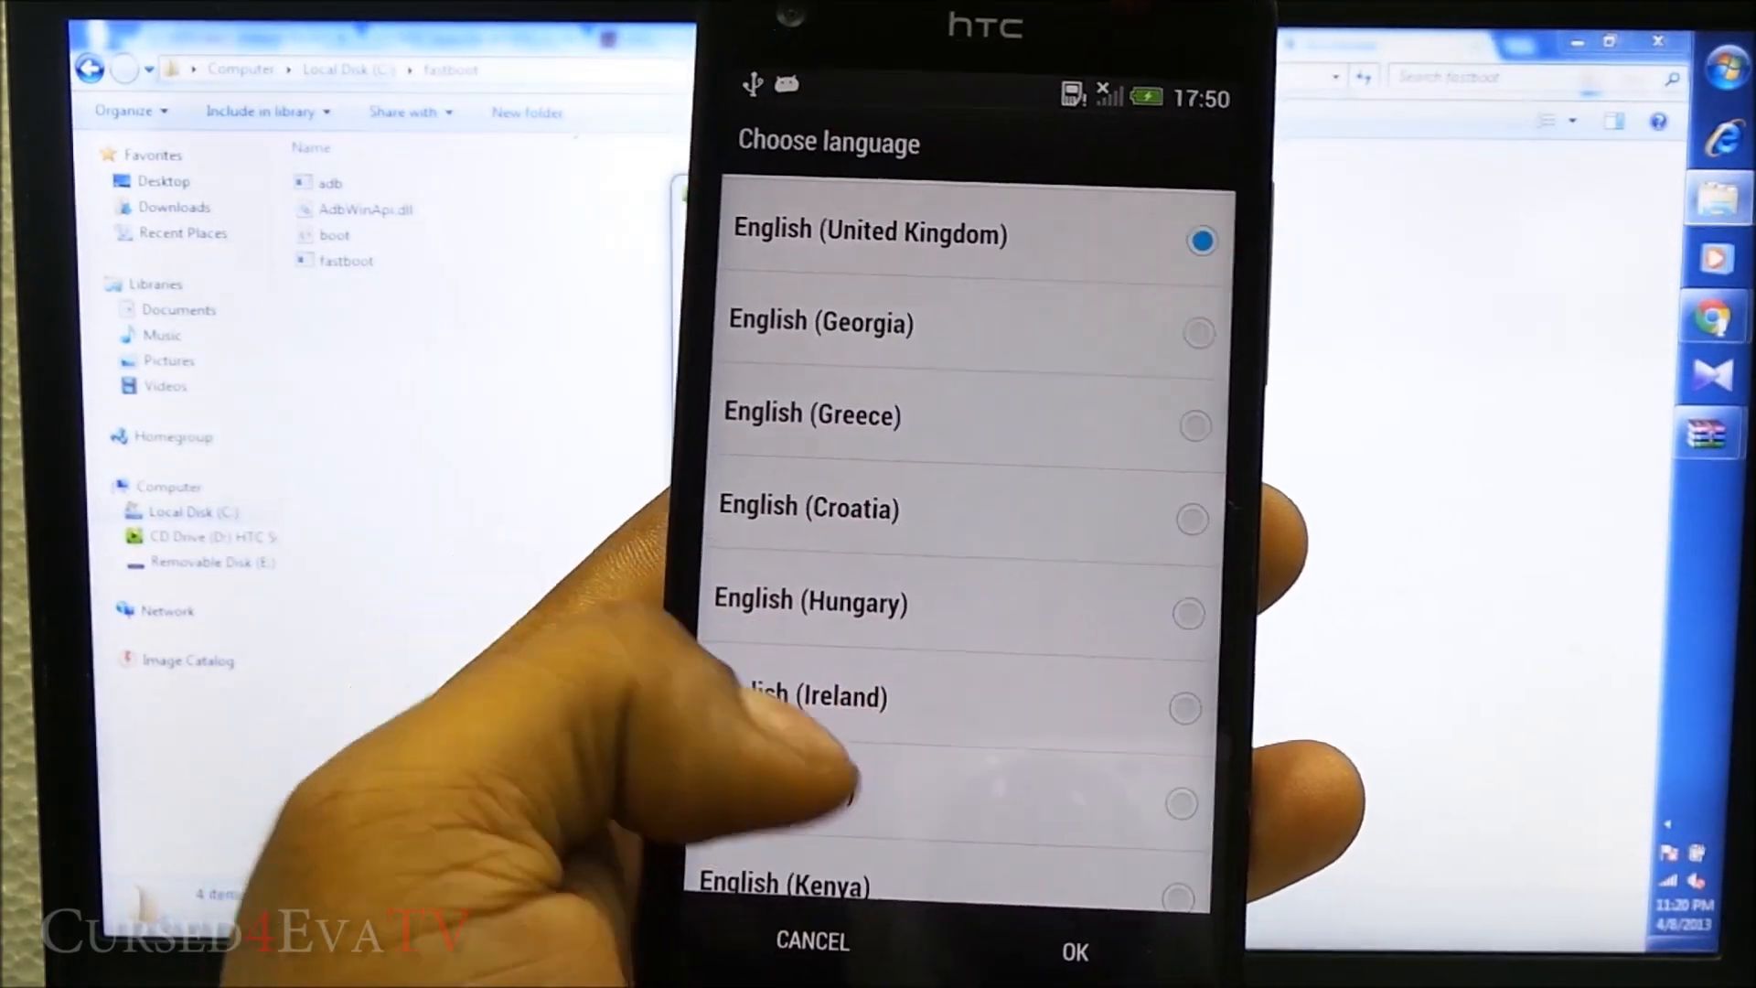
{"action": "left_click", "coordinate": [1073, 951]}
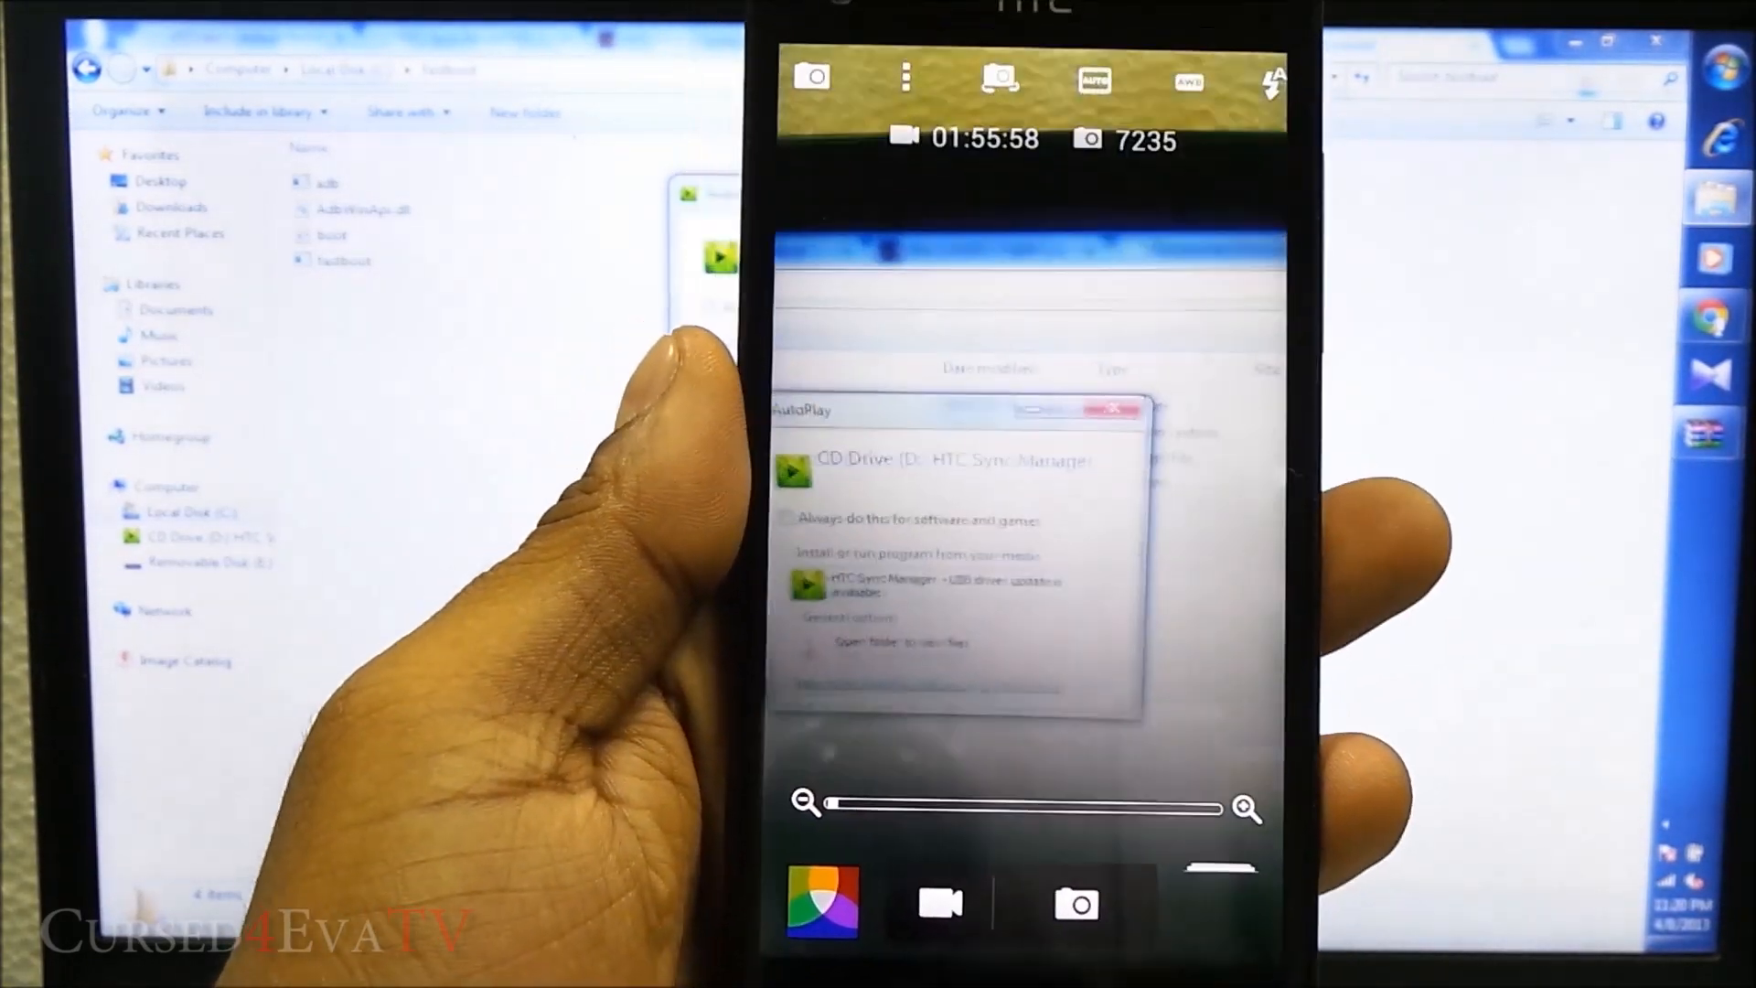
{"action": "left_click", "coordinate": [820, 902]}
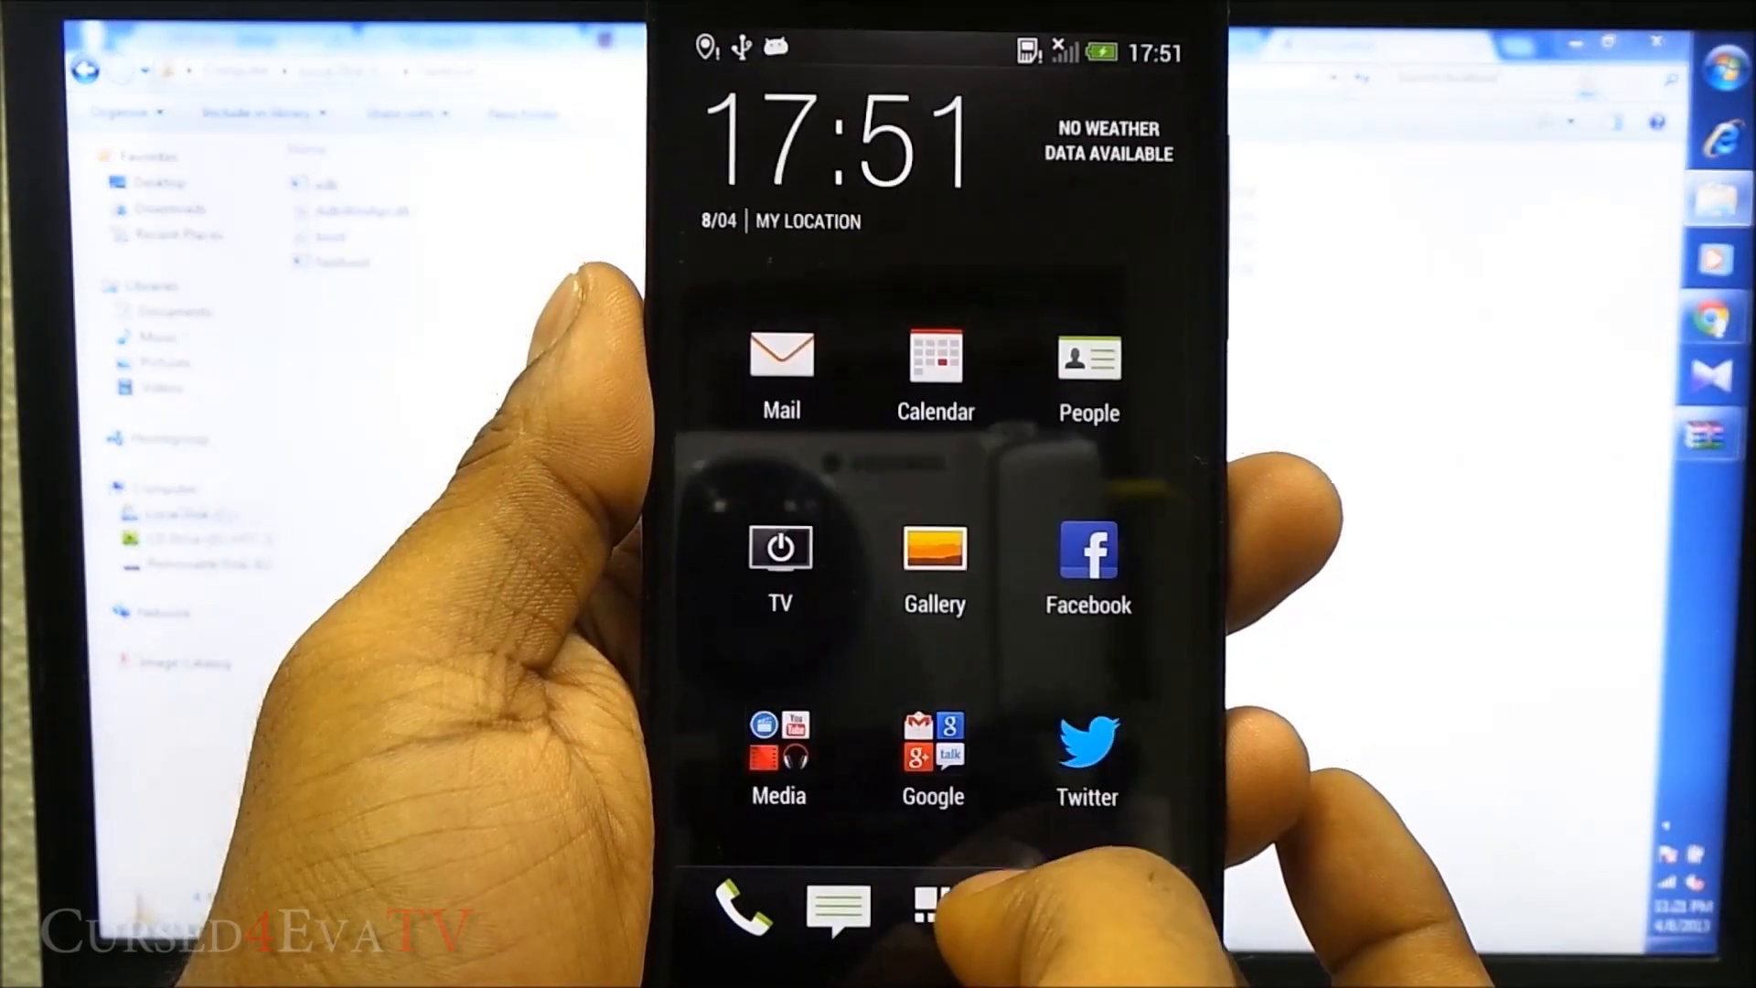
Open all apps and scroll through the list to reach Settings
{"action": "left_click", "coordinate": [933, 549]}
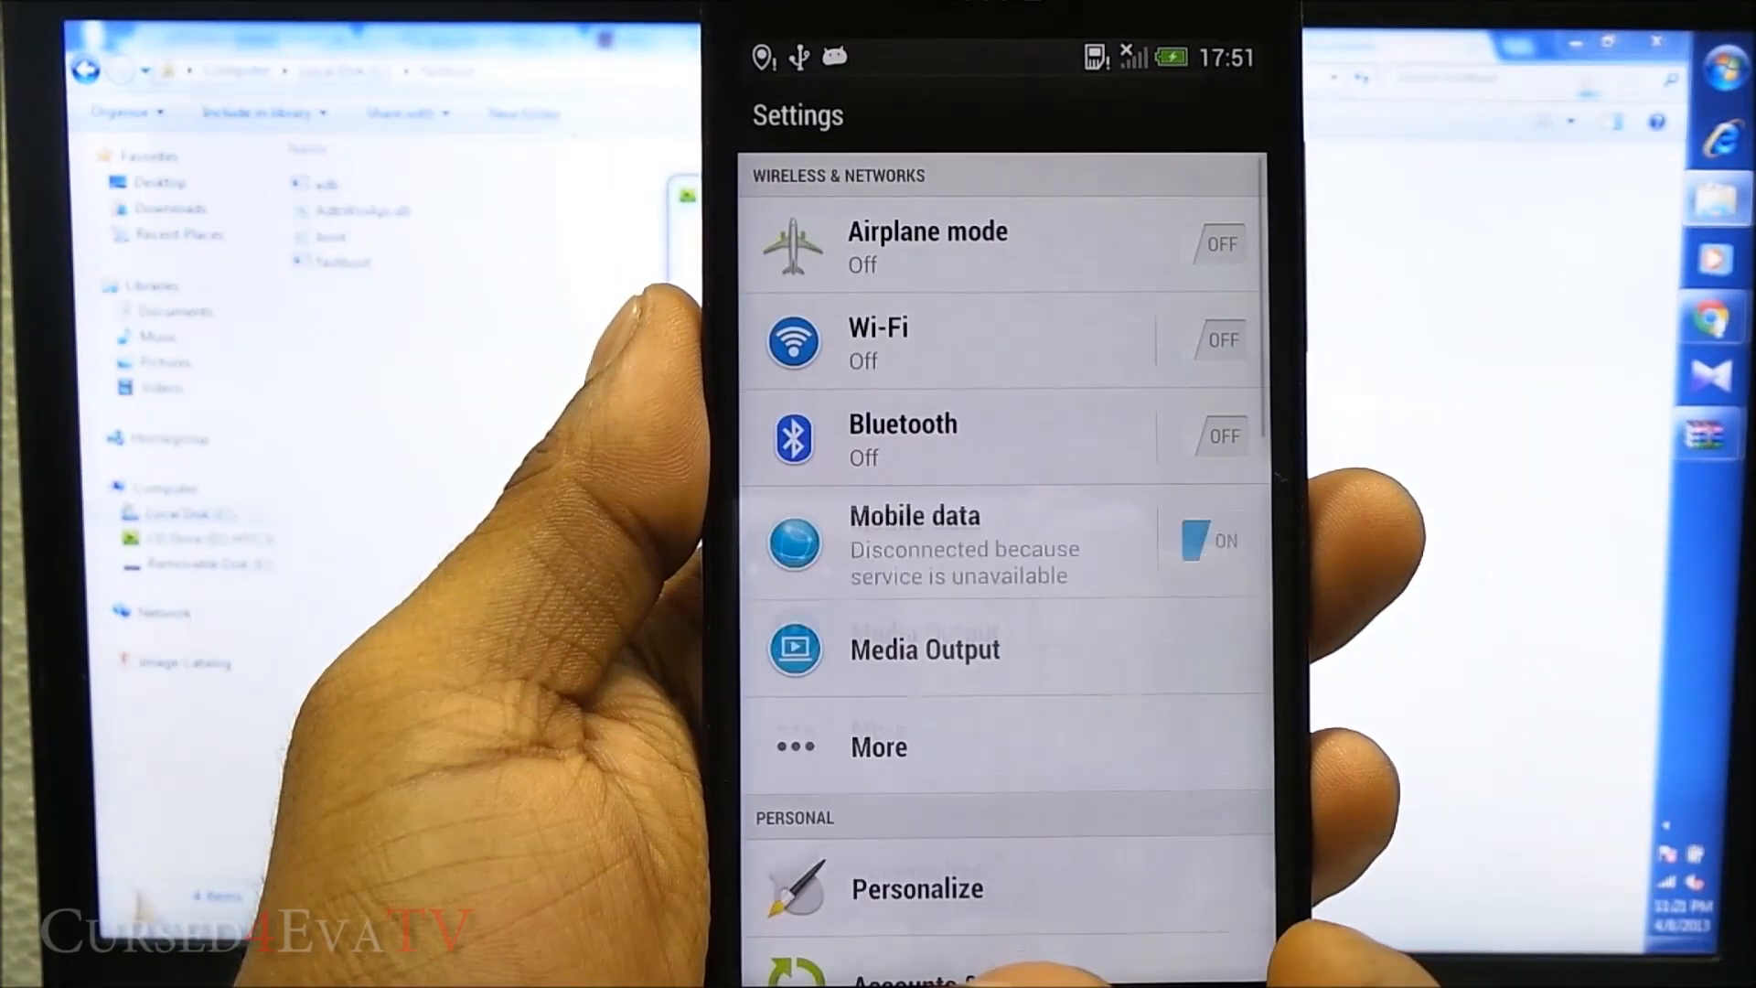
{"action": "scroll", "scroll_direction": "down", "scroll_amount": 3}
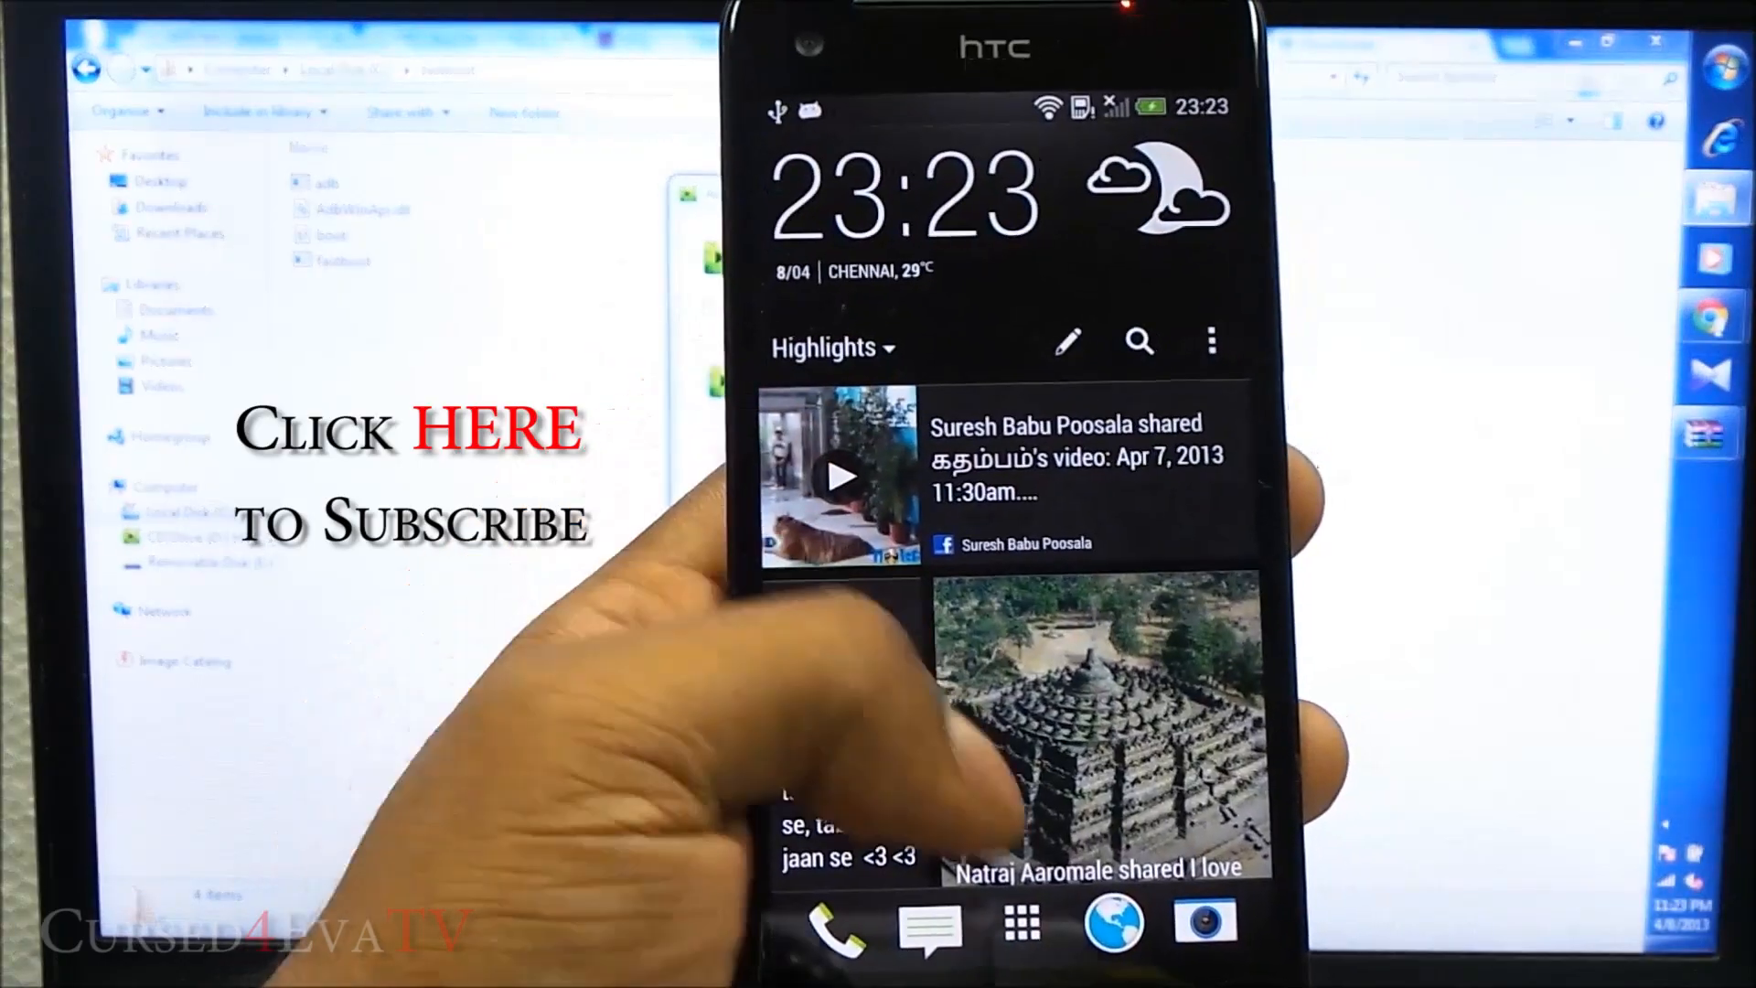
{"action": "scroll", "scroll_direction": "down", "scroll_amount": 3}
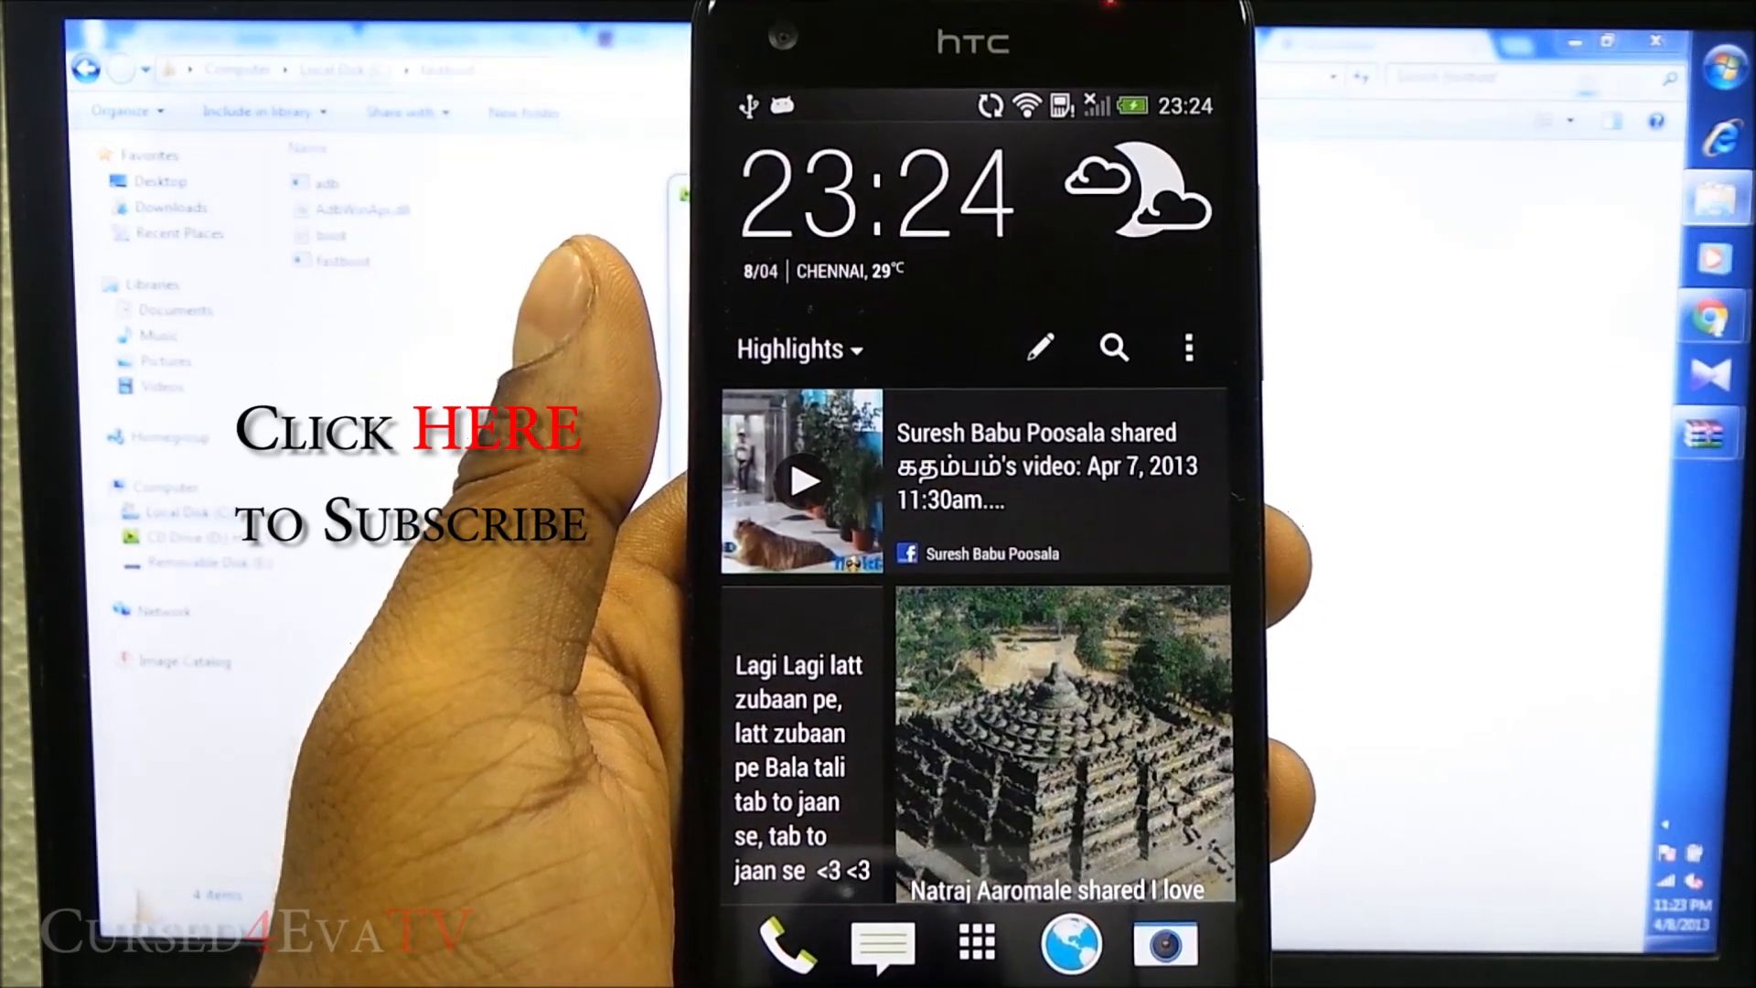
{"action": "scroll", "scroll_direction": "down", "scroll_amount": 3}
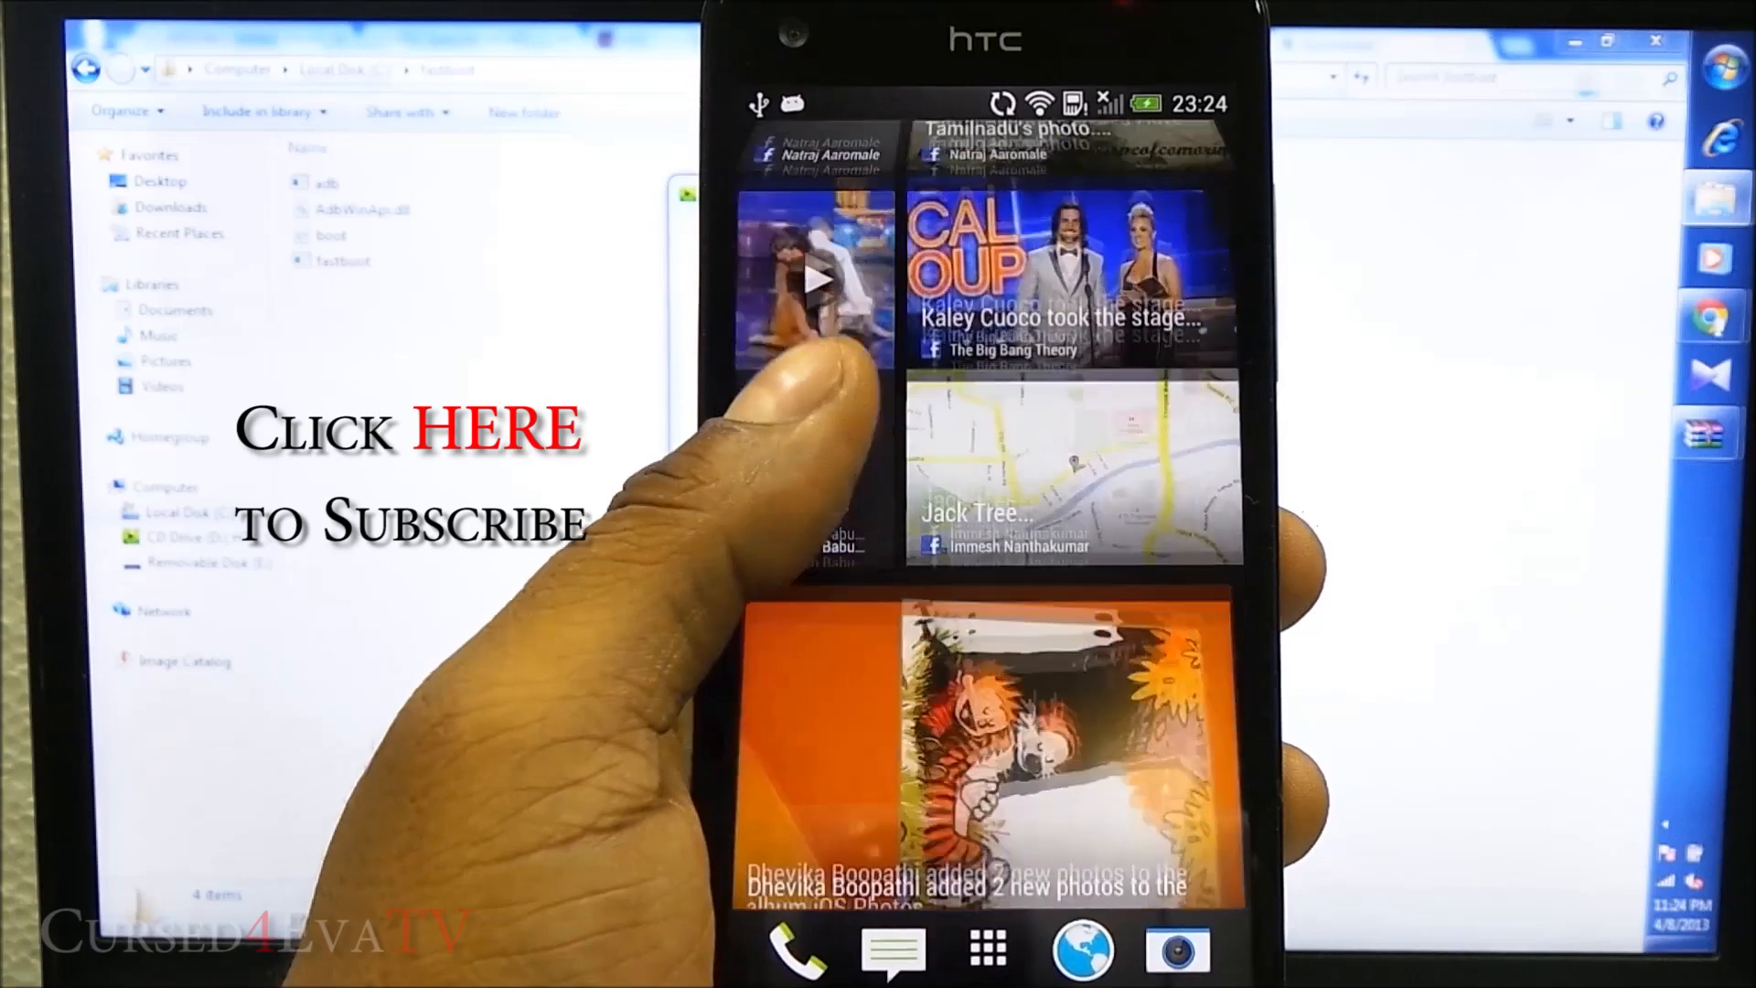